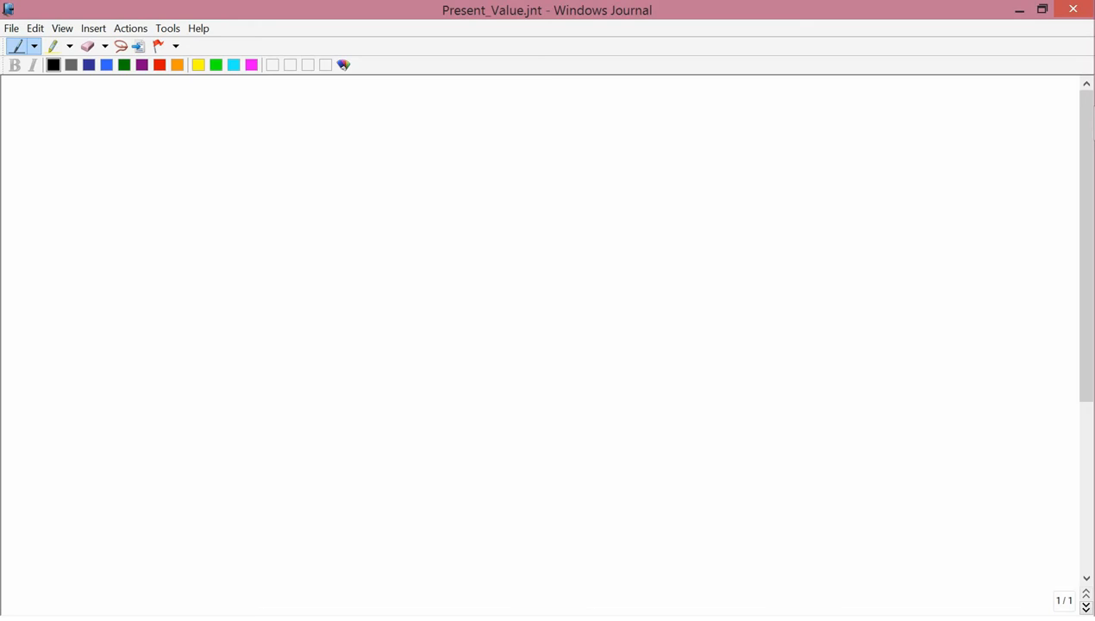
Handwrite the heading 'Price Theory' at the top-left of the blank page.
left_click_drag(61, 104, 56, 121)
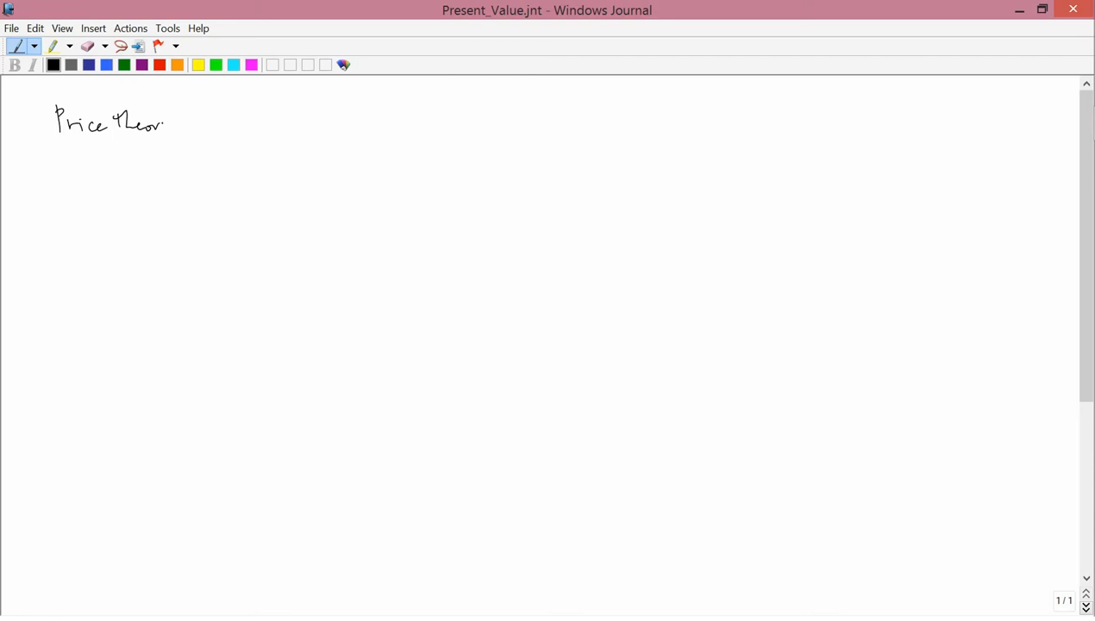
left_click_drag(164, 120, 163, 142)
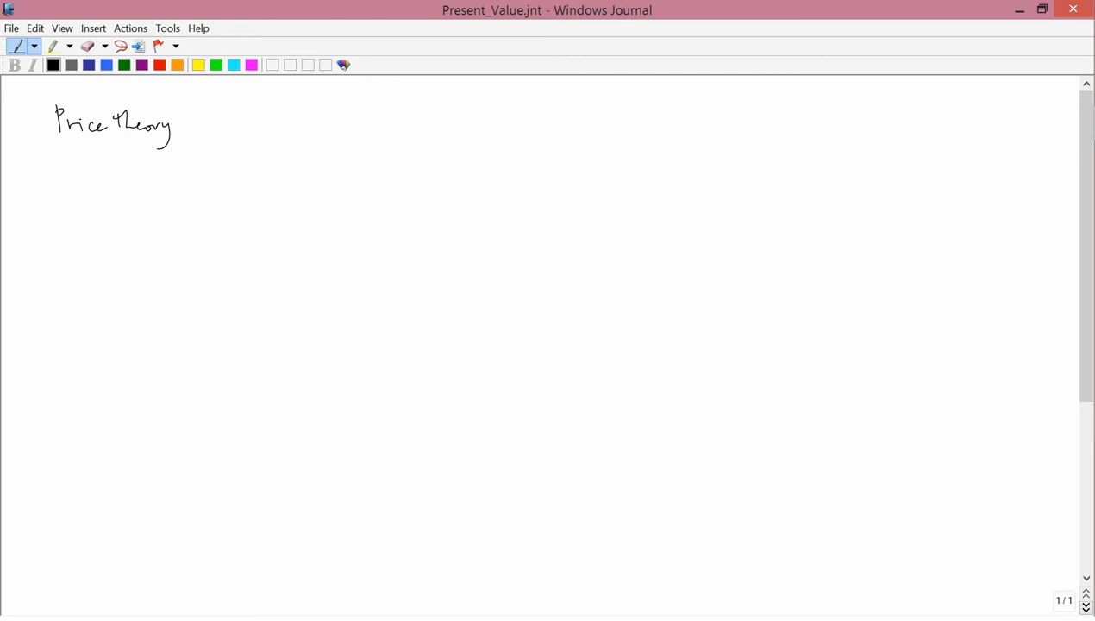
Write 'I owe you $1 one year from now' on two lines and box it.
left_click_drag(82, 190, 97, 220)
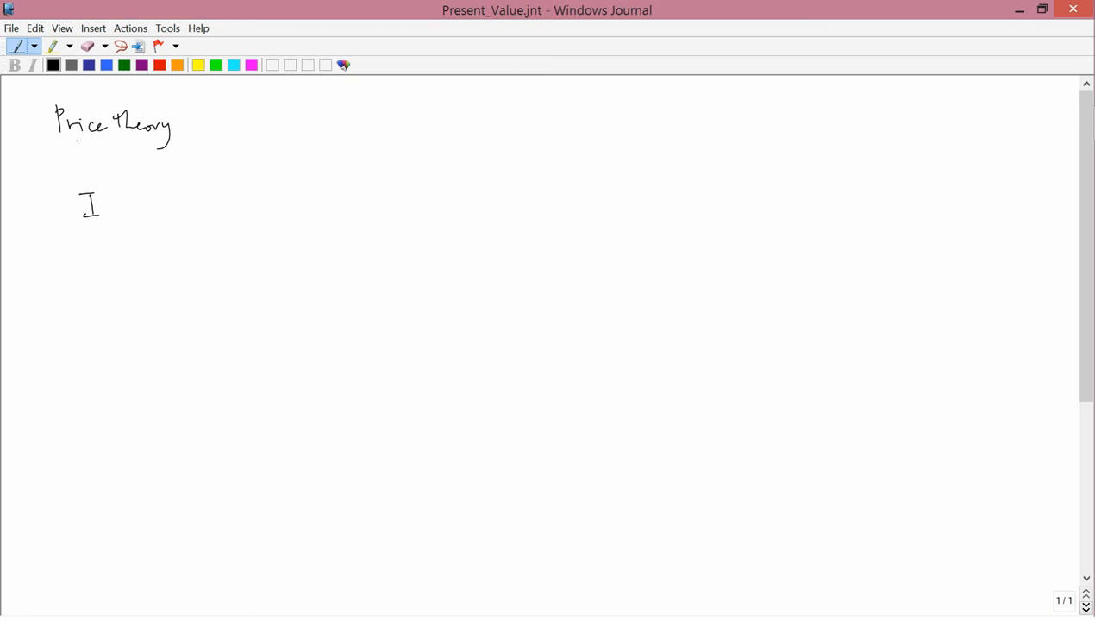
left_click_drag(129, 212, 168, 211)
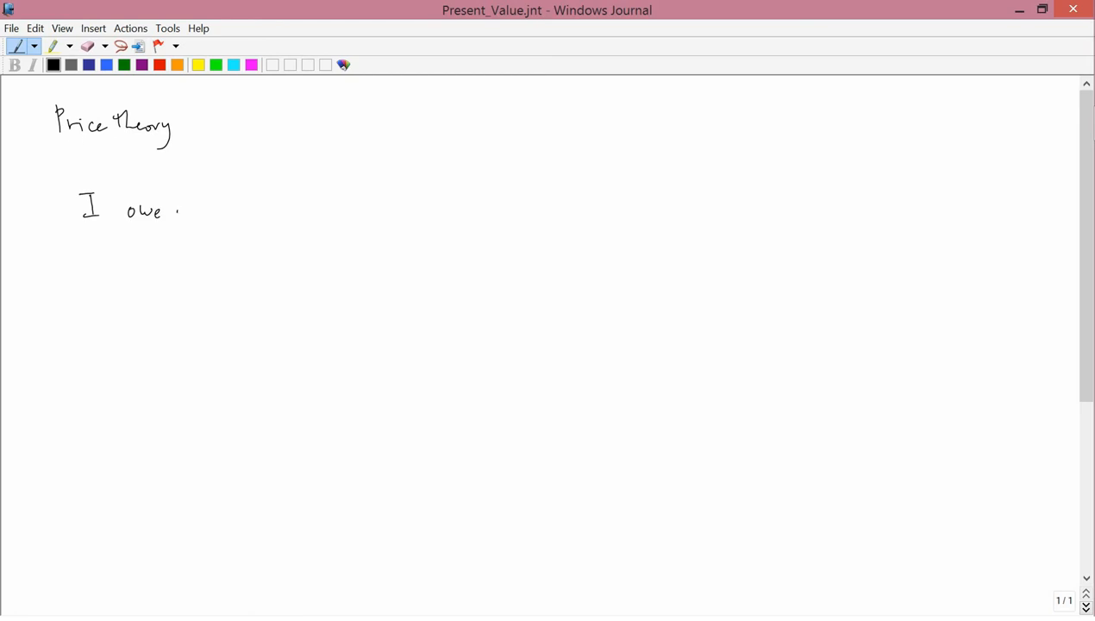
left_click_drag(177, 215, 233, 205)
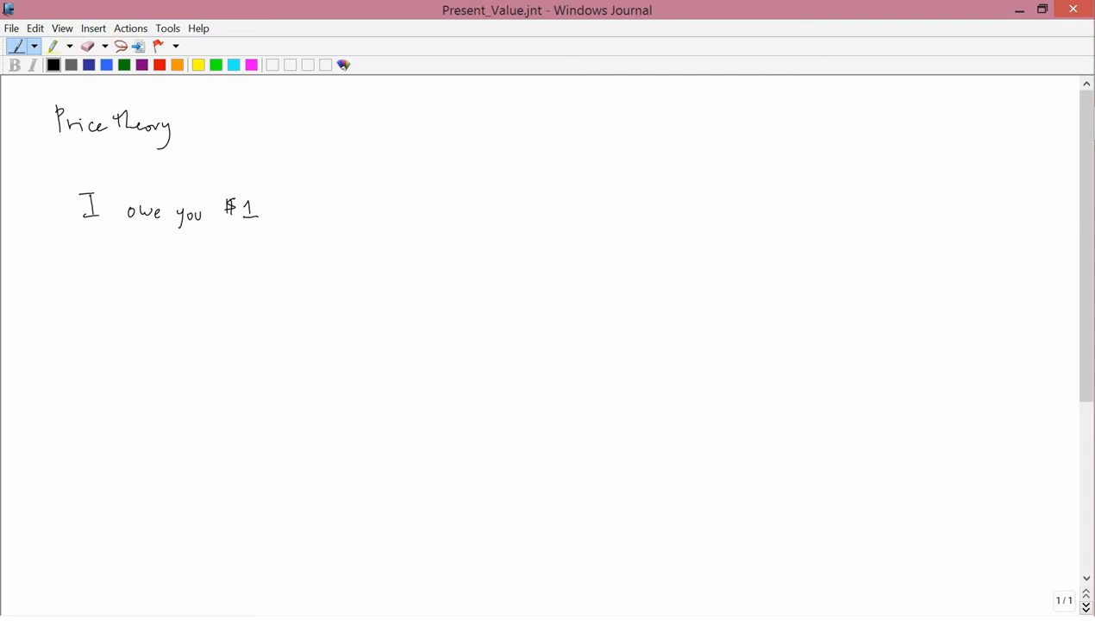
left_click_drag(99, 255, 142, 255)
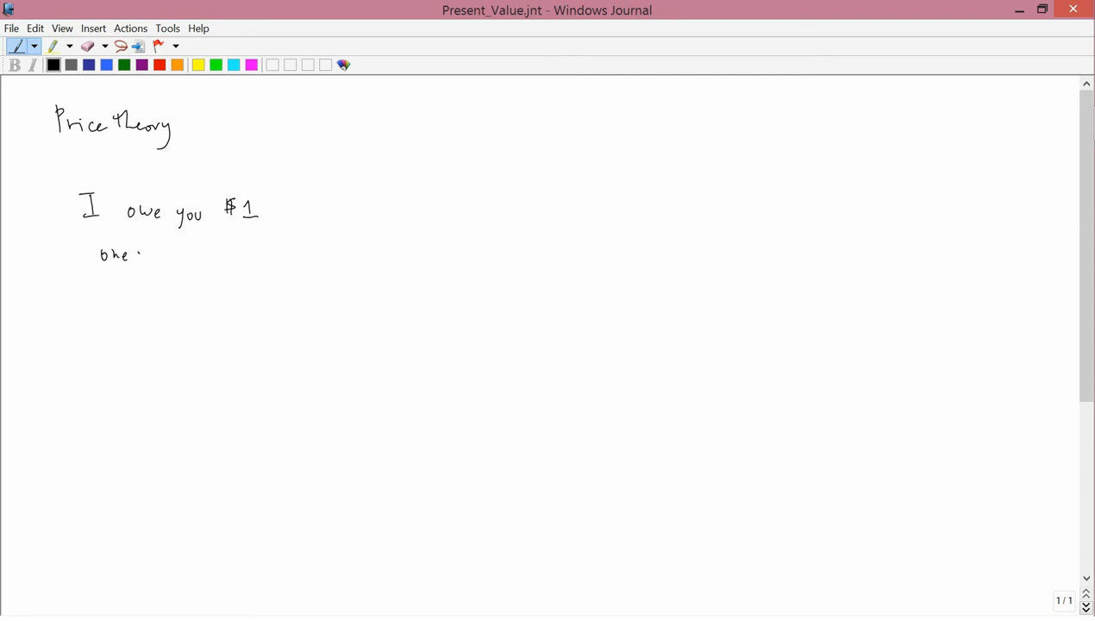
left_click_drag(138, 255, 194, 254)
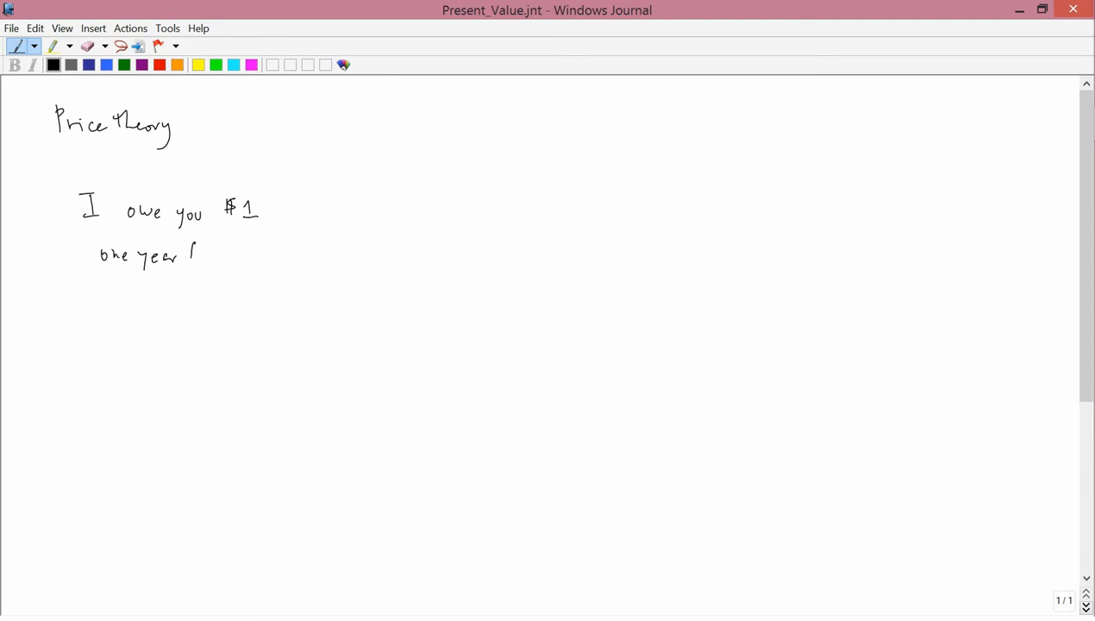
left_click_drag(185, 257, 232, 257)
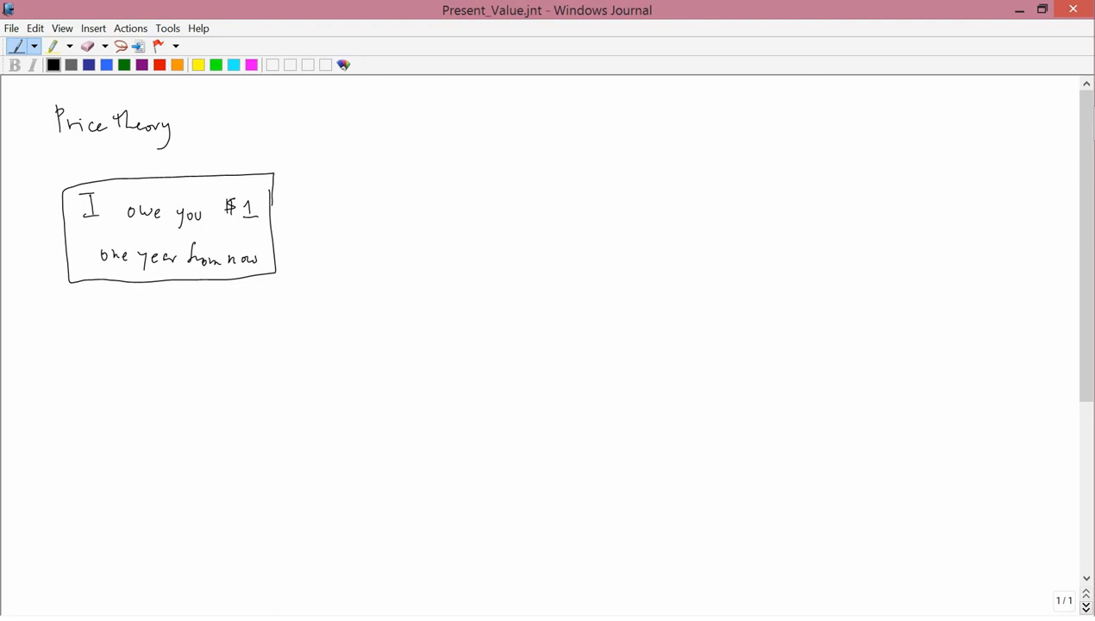
Handwrite '"I owe you" = IOU' beneath the boxed note.
left_click_drag(73, 336, 86, 345)
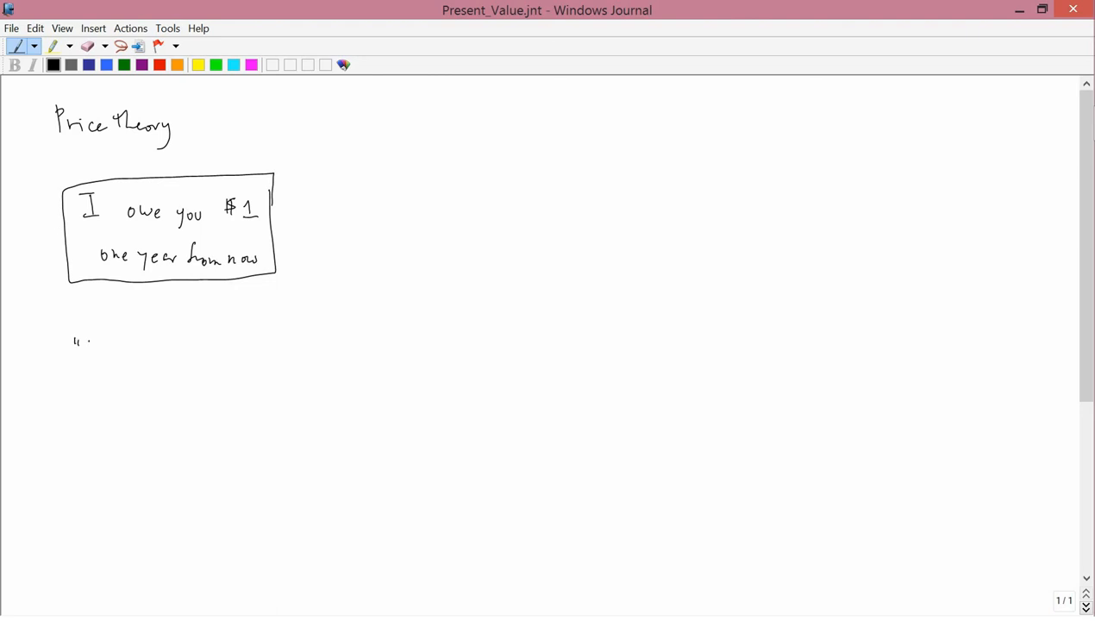
left_click_drag(73, 345, 151, 358)
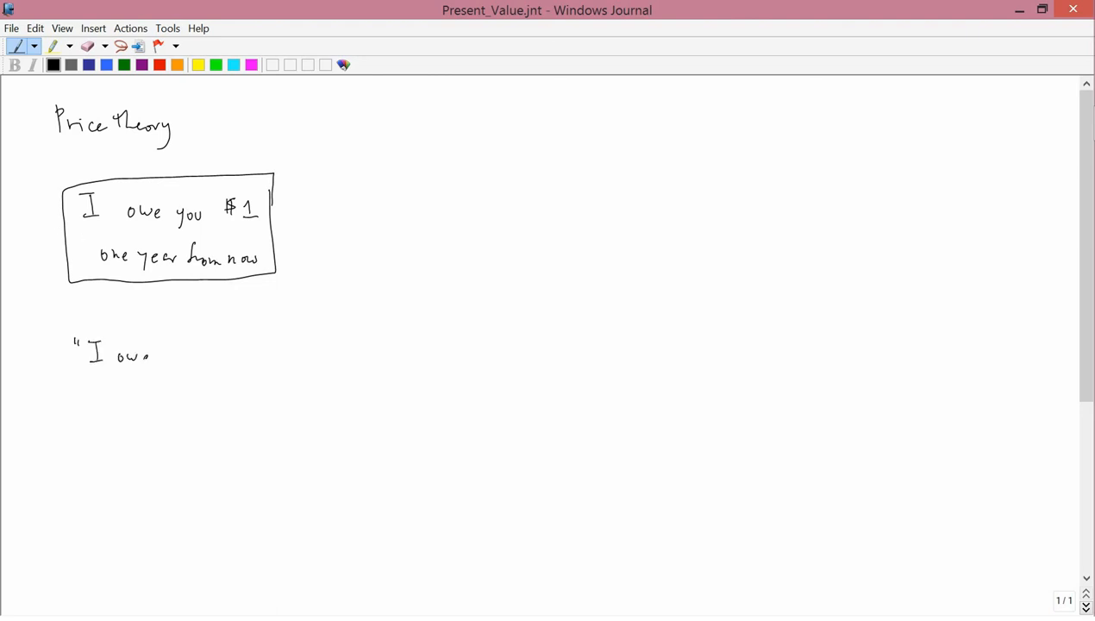
left_click_drag(155, 353, 199, 362)
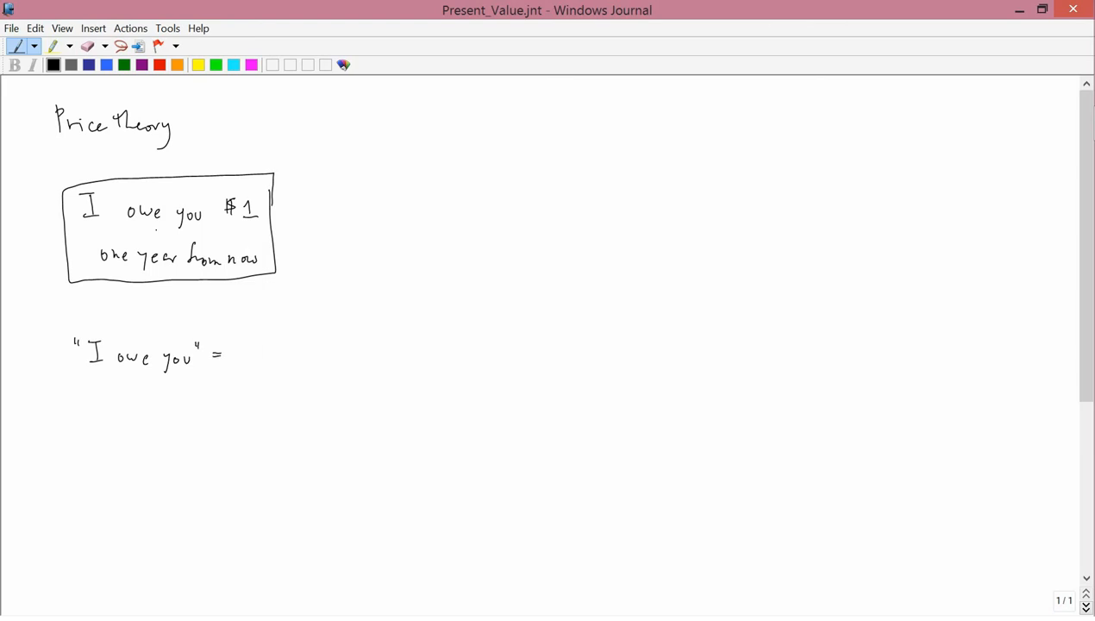
left_click_drag(233, 345, 276, 366)
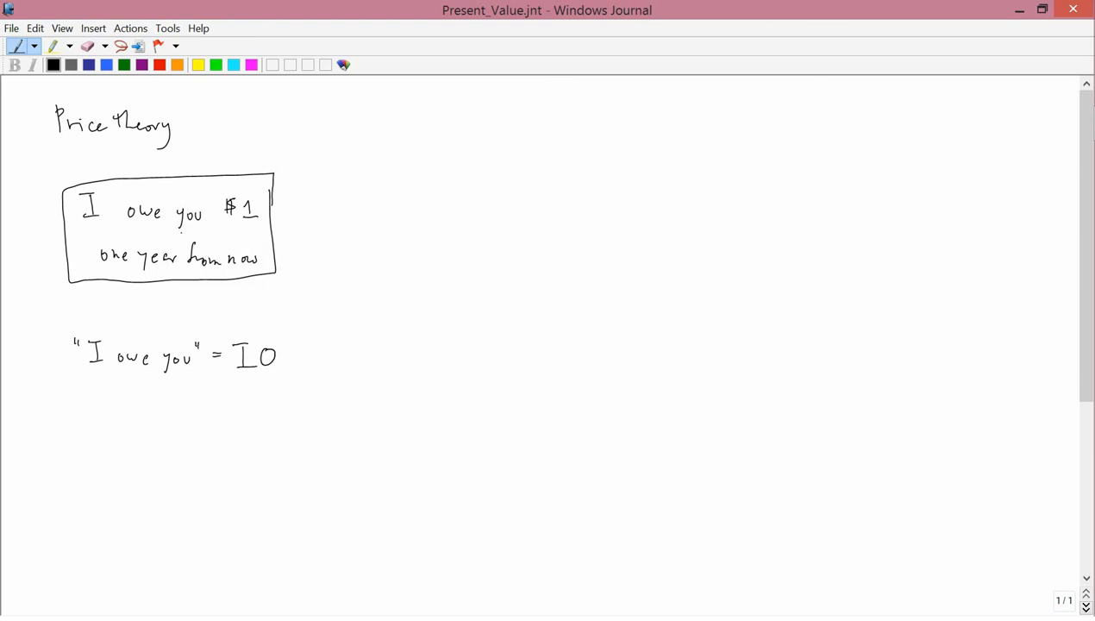
left_click_drag(277, 345, 298, 370)
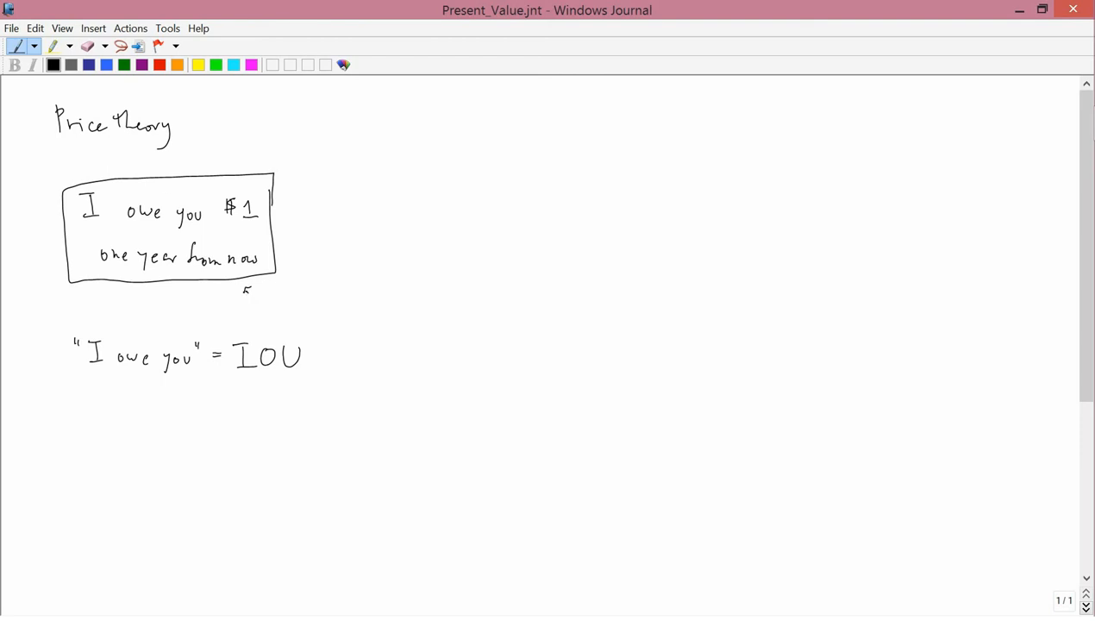
Draw an arrow at the boxed note and label it price "p".
left_click_drag(250, 293, 314, 289)
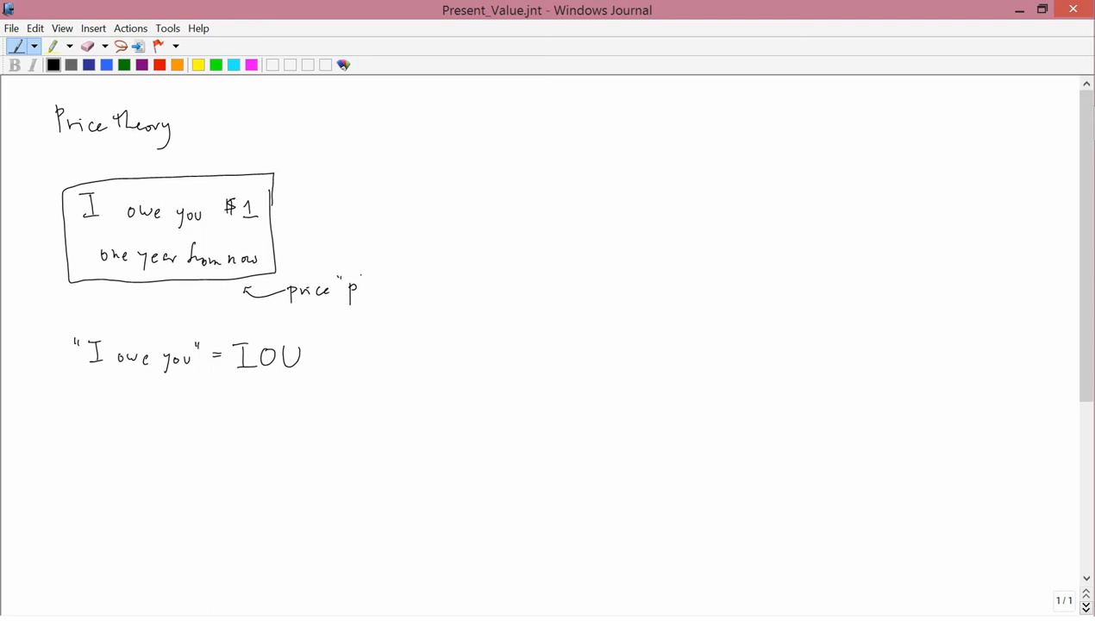
left_click_drag(361, 274, 366, 289)
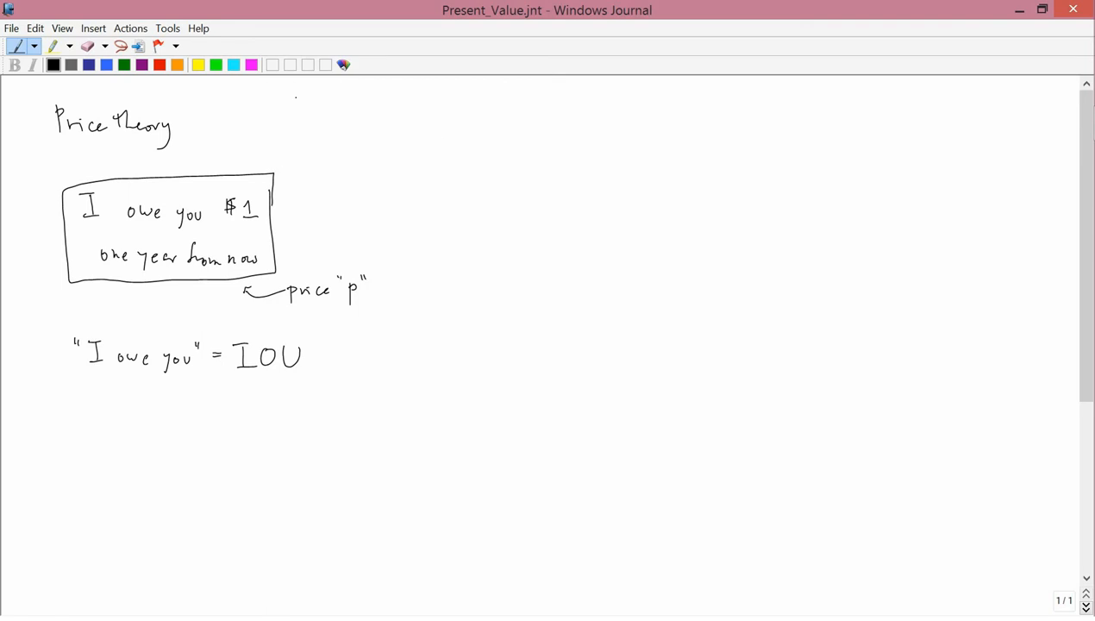
Write the row labels 'Buy the IOU' and 'Don't buy the IOU'.
left_click_drag(442, 160, 472, 160)
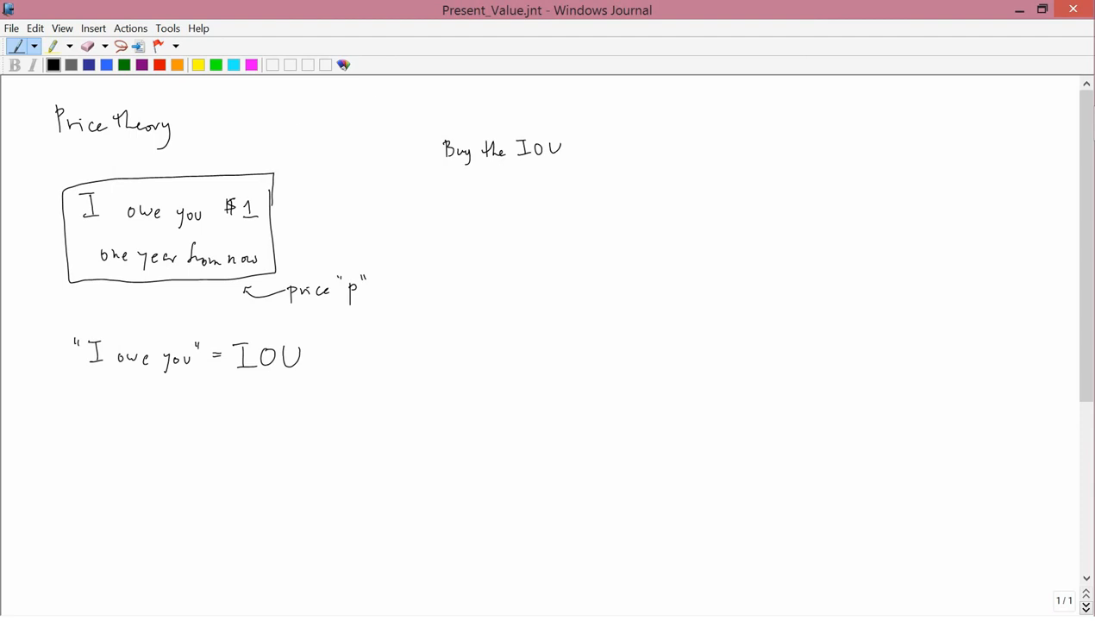
left_click_drag(438, 200, 483, 200)
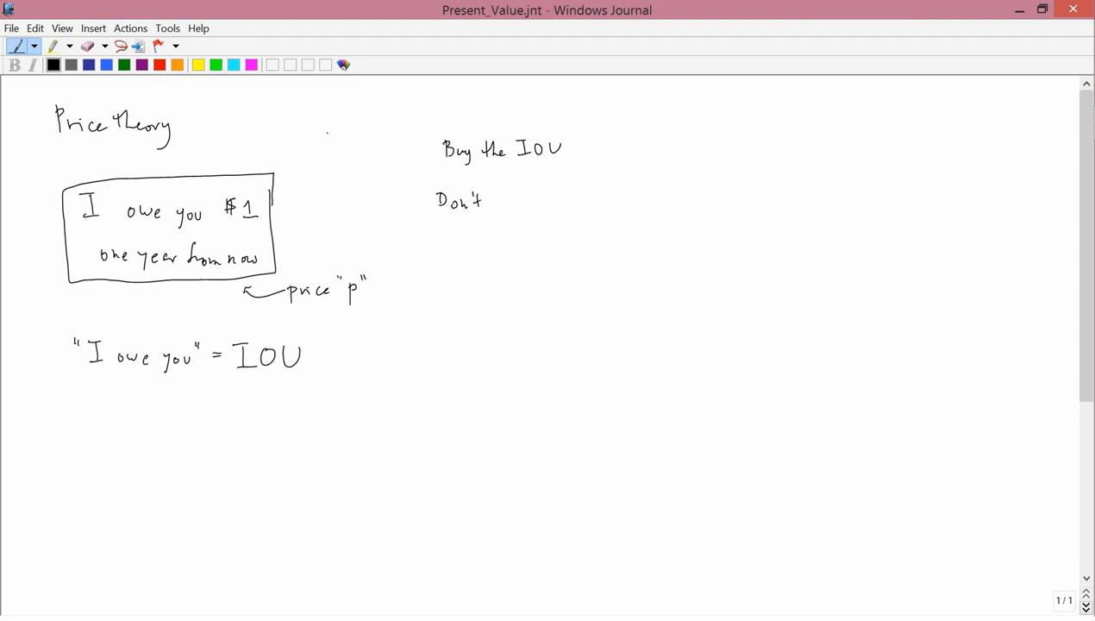
left_click_drag(487, 203, 533, 203)
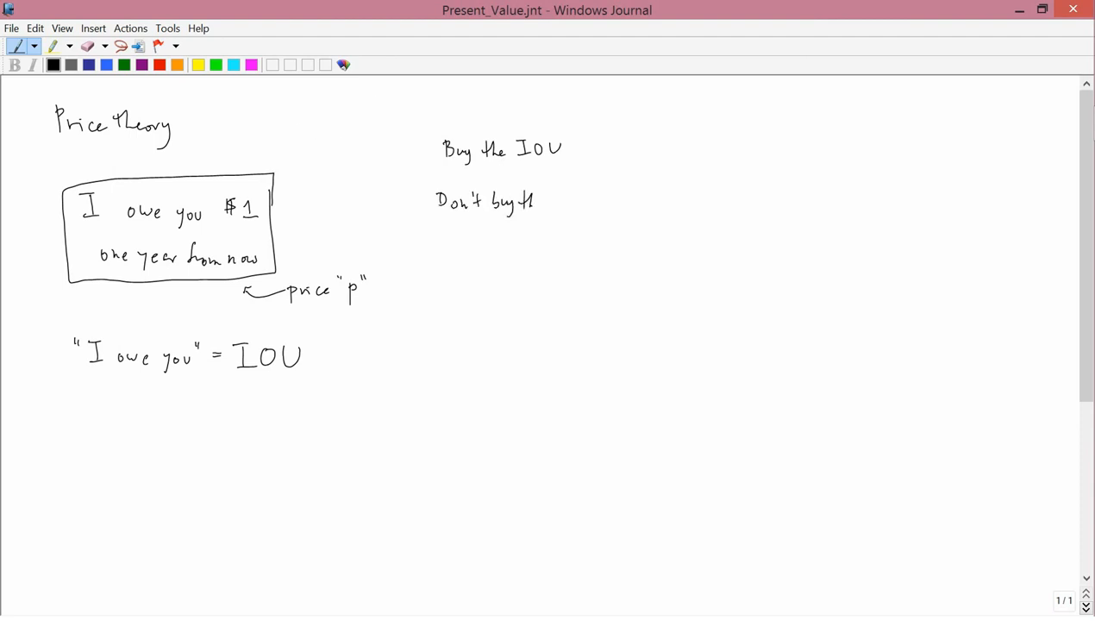
left_click_drag(491, 203, 513, 233)
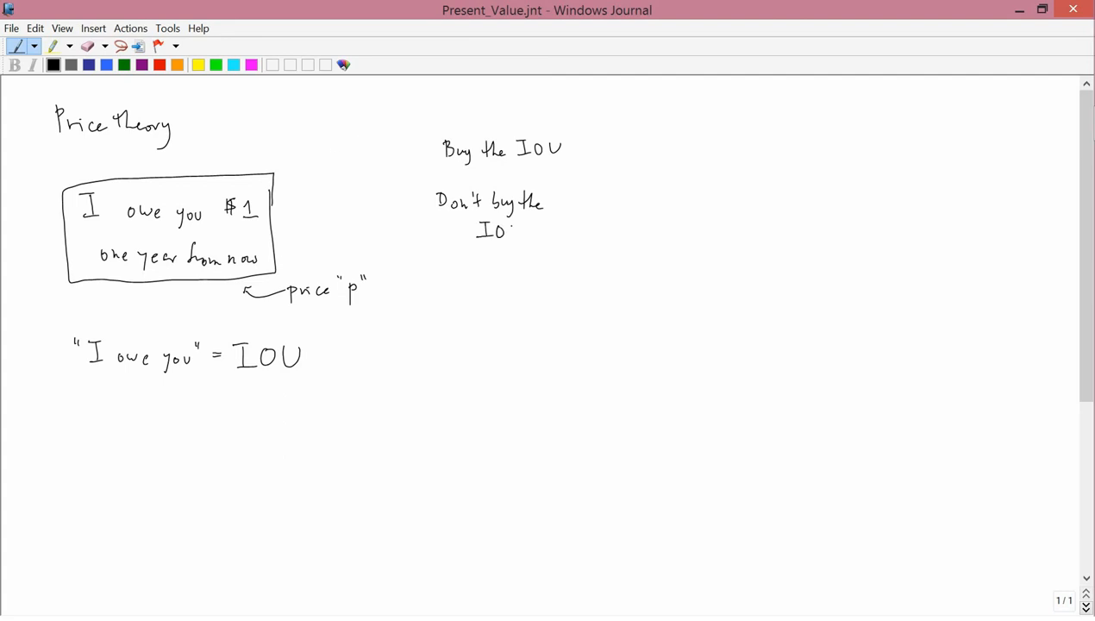
Draw the table grid and write column headers 'today' and 'one year from now'.
left_click_drag(419, 127, 752, 125)
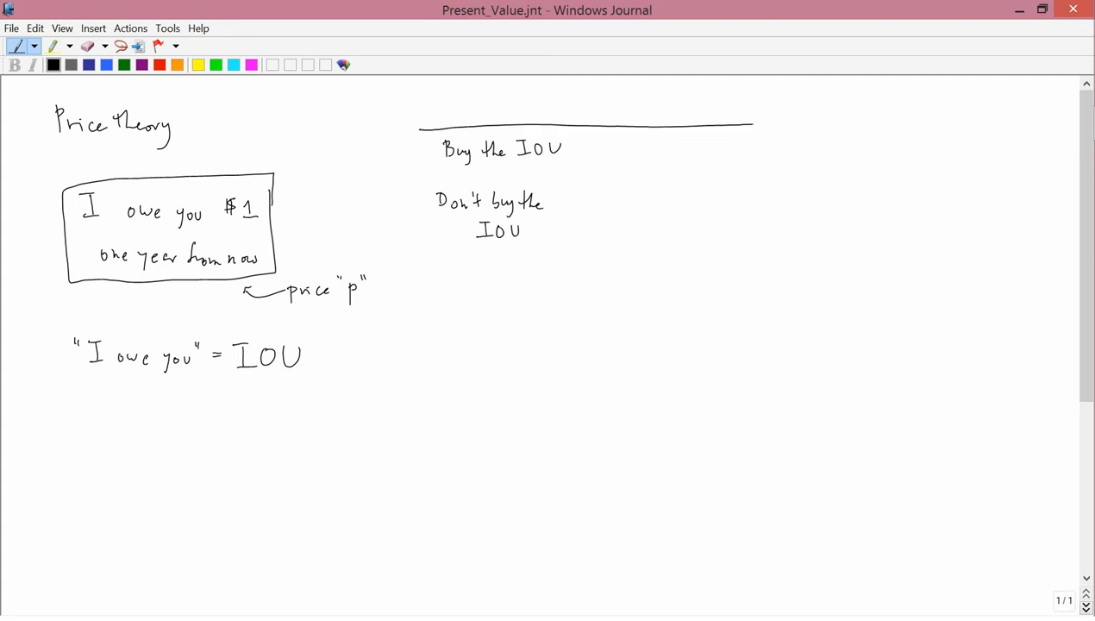
left_click_drag(752, 123, 905, 124)
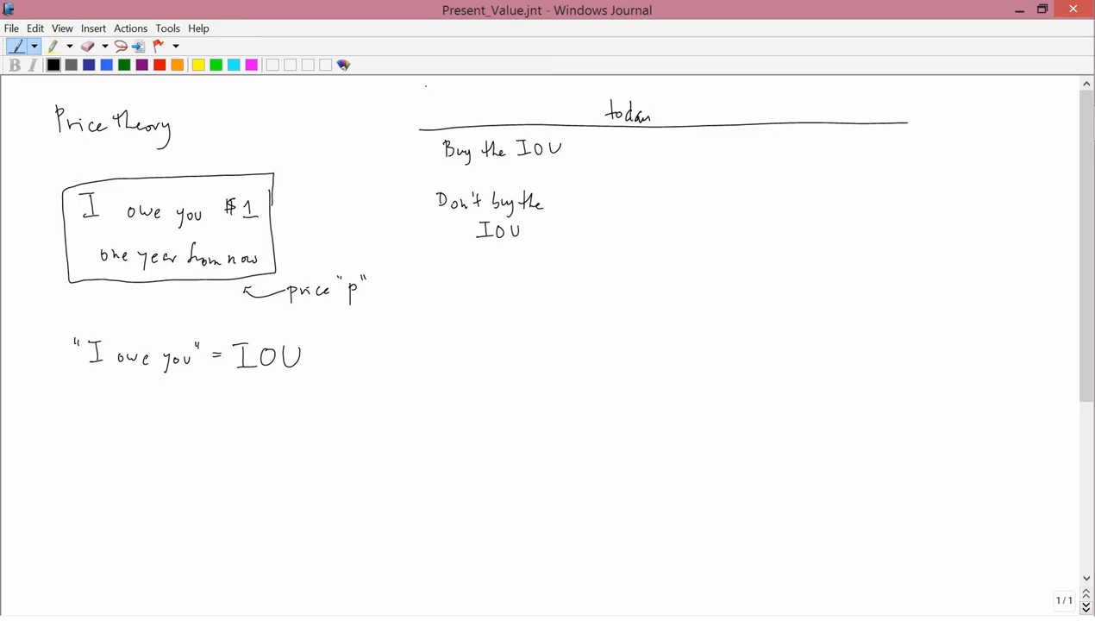
left_click(772, 114)
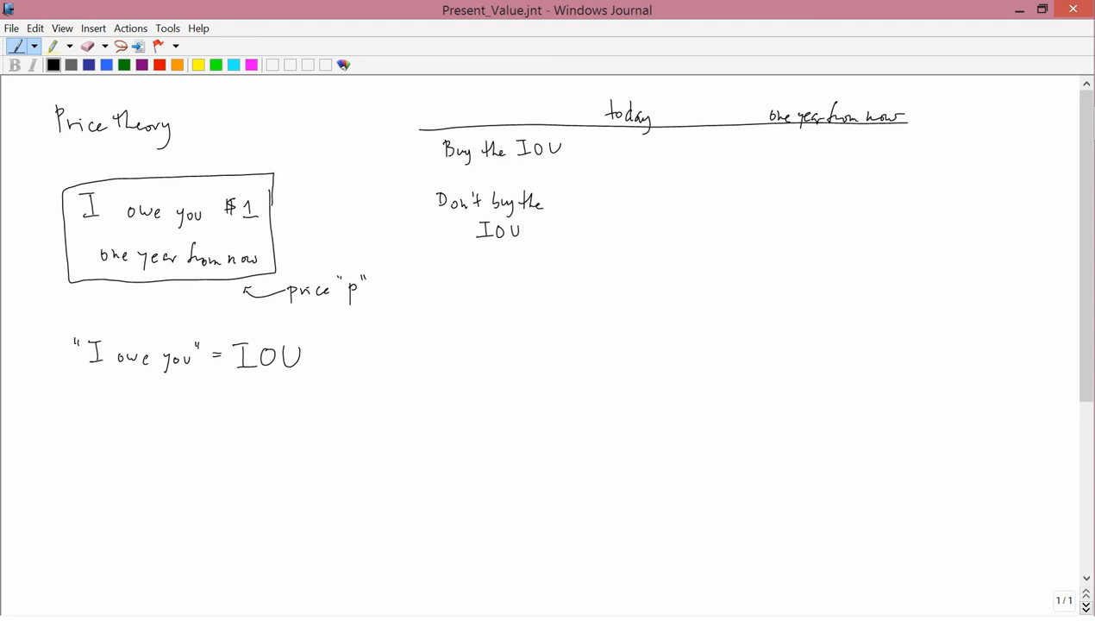
left_click_drag(582, 91, 582, 245)
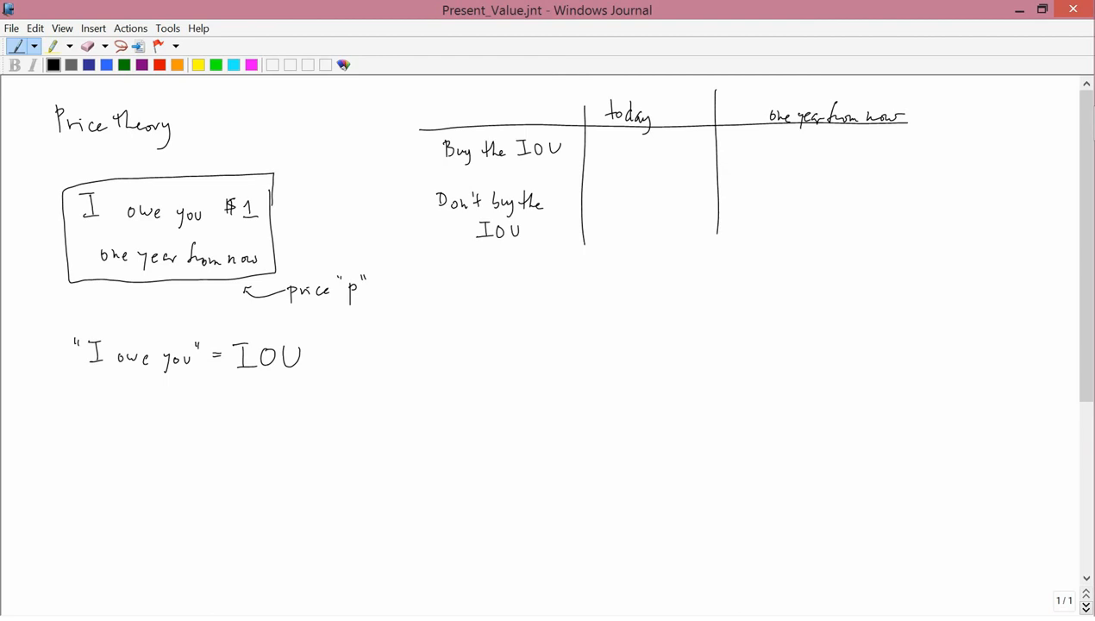
left_click_drag(450, 177, 904, 164)
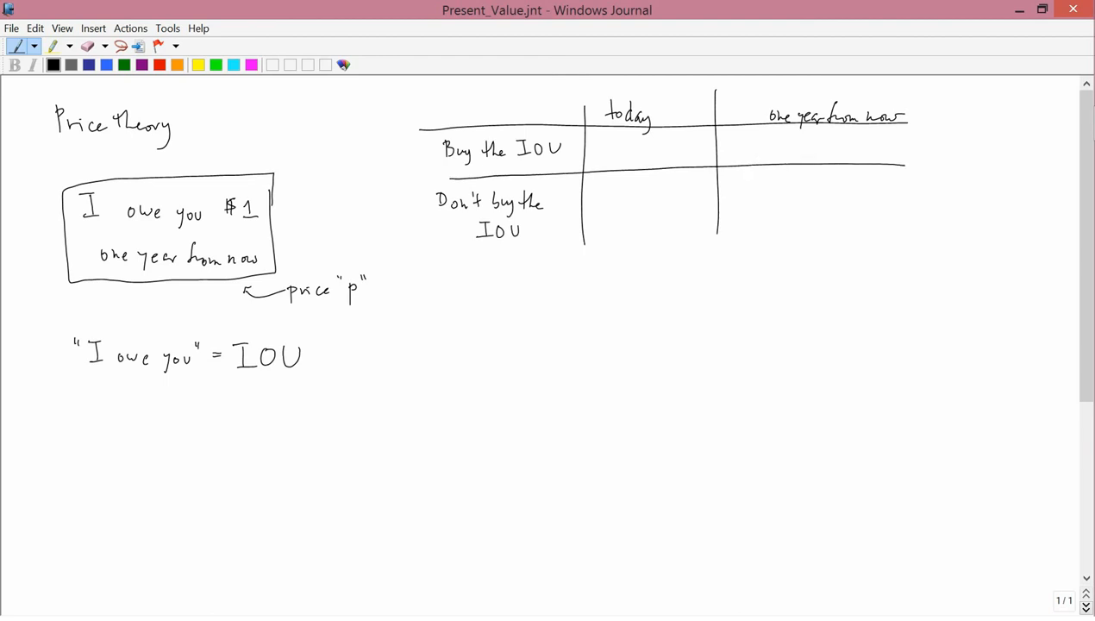
Write 'pays $ p' under today and 'get $1' under one year from now.
left_click_drag(593, 160, 619, 159)
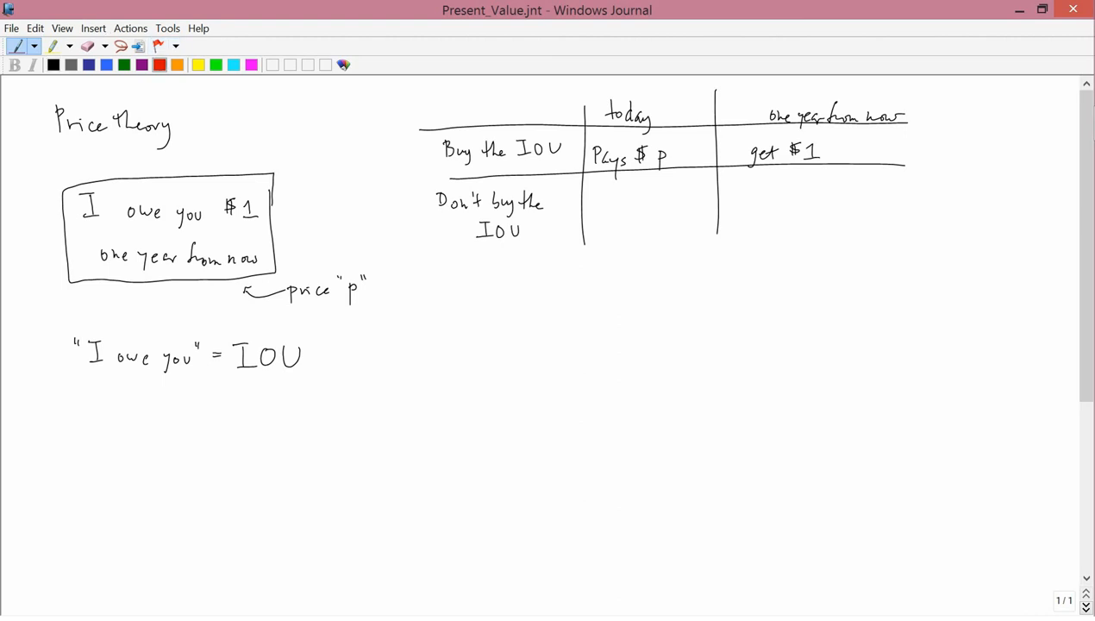
Fill the Don't buy row with bank balance $p(1+r), labeling r the interest rate.
left_click_drag(741, 164, 823, 150)
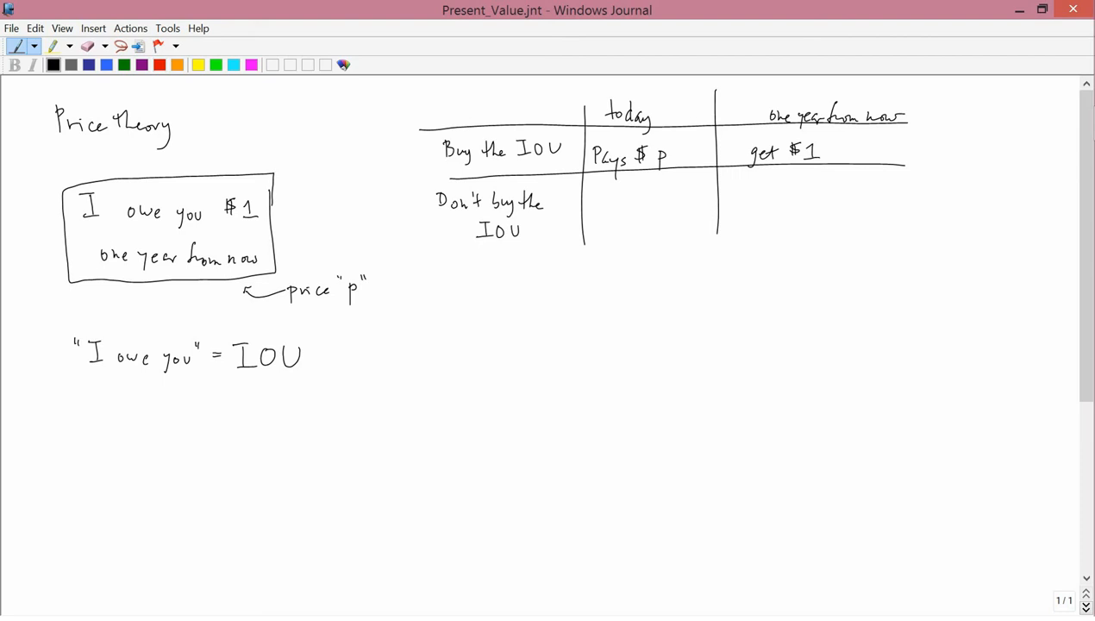
left_click_drag(595, 196, 621, 198)
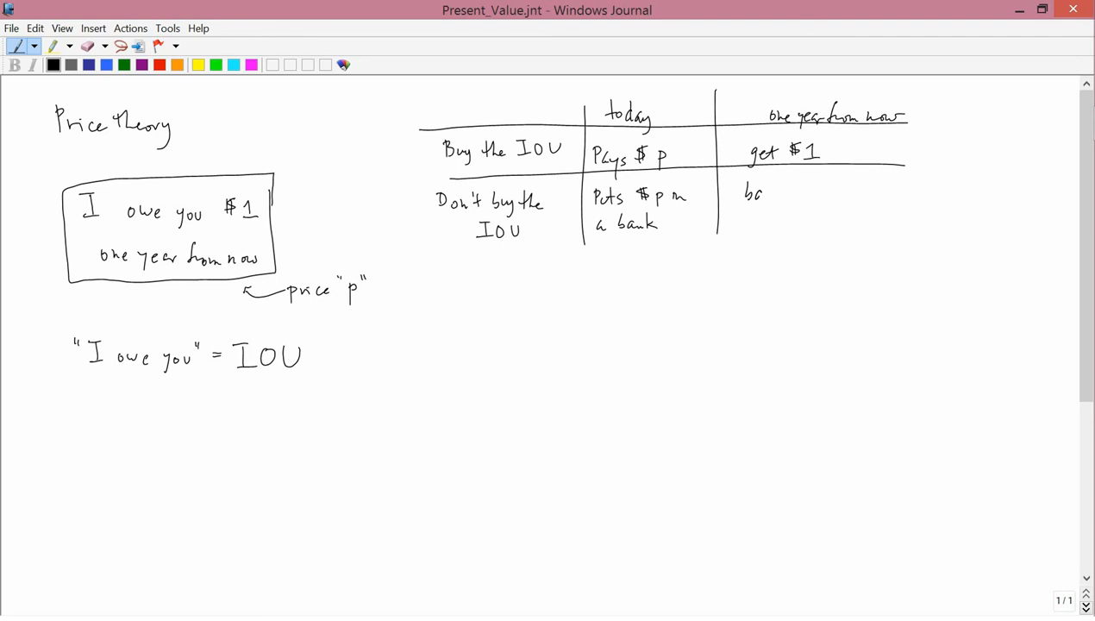
left_click_drag(762, 194, 806, 194)
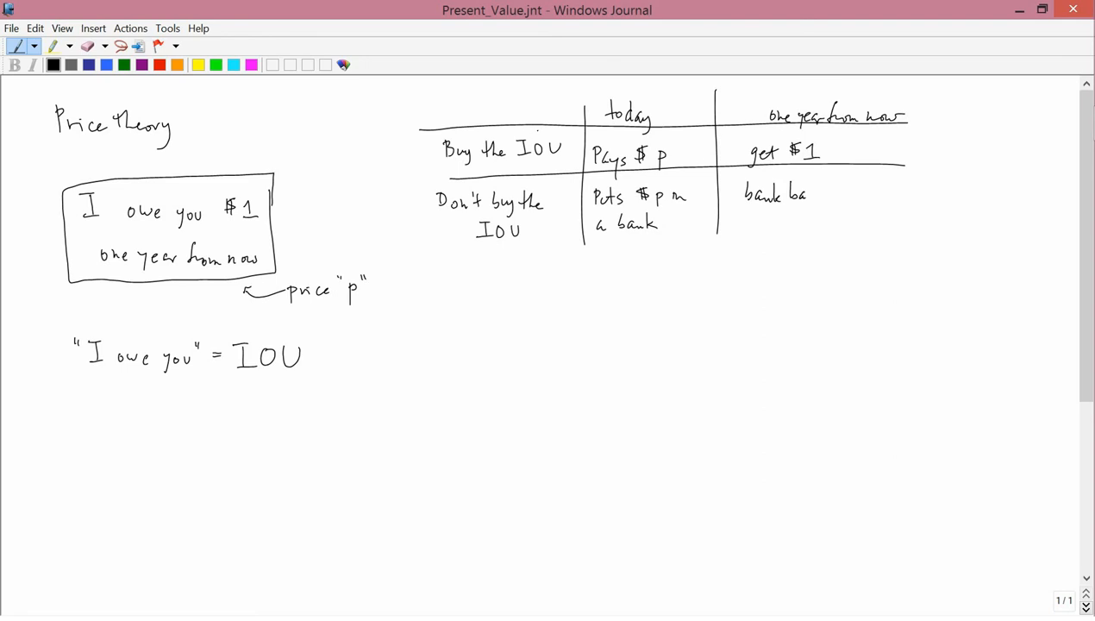
left_click_drag(797, 194, 836, 194)
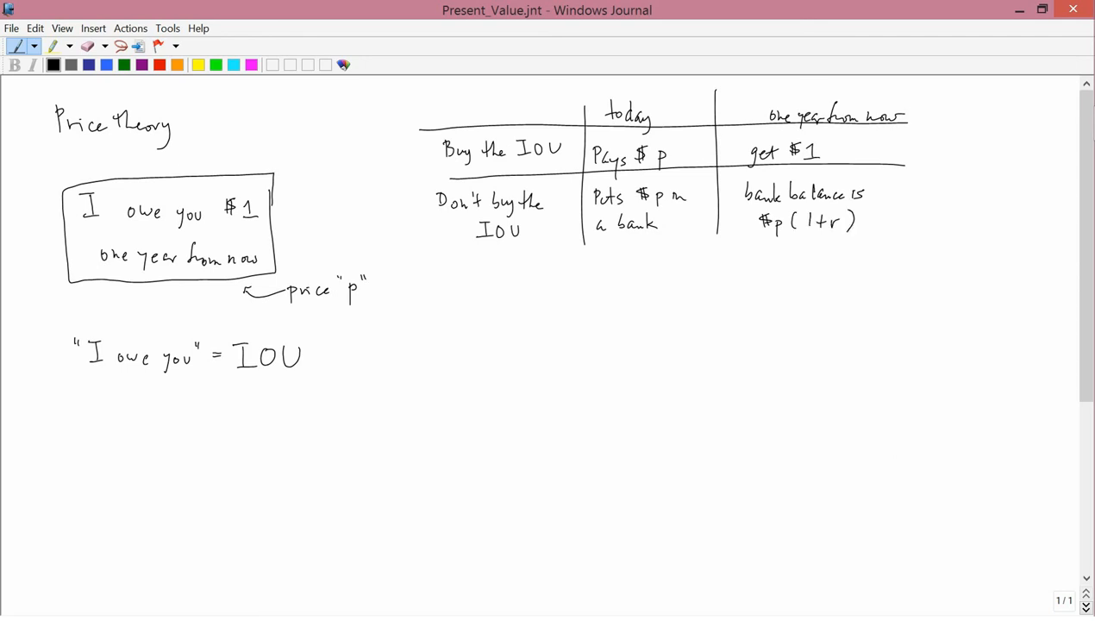
left_click_drag(849, 246, 823, 240)
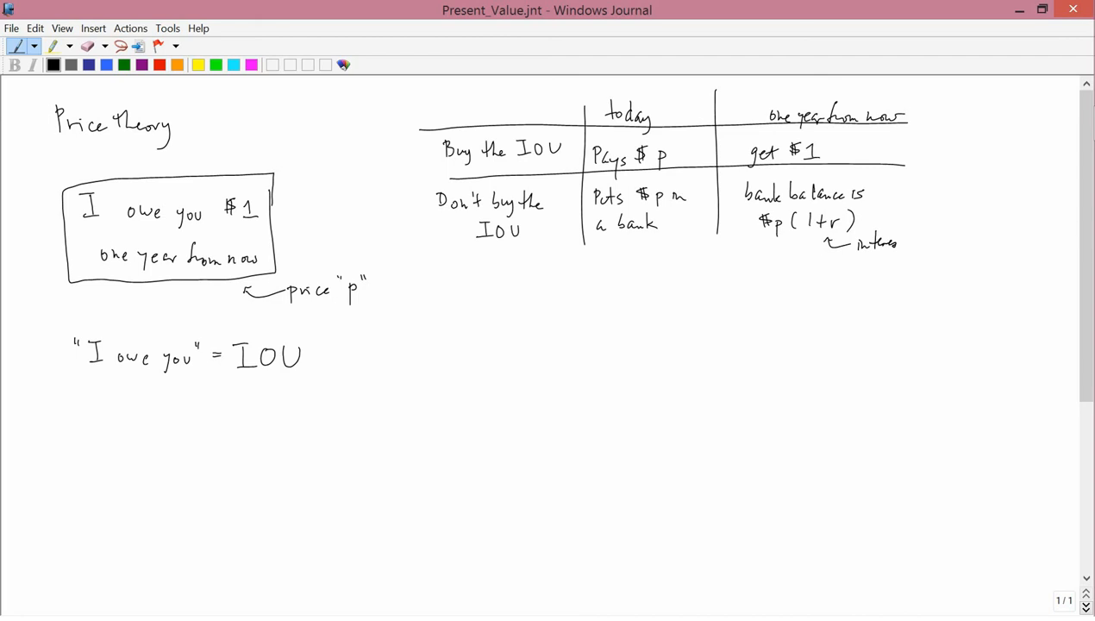
left_click_drag(887, 239, 948, 239)
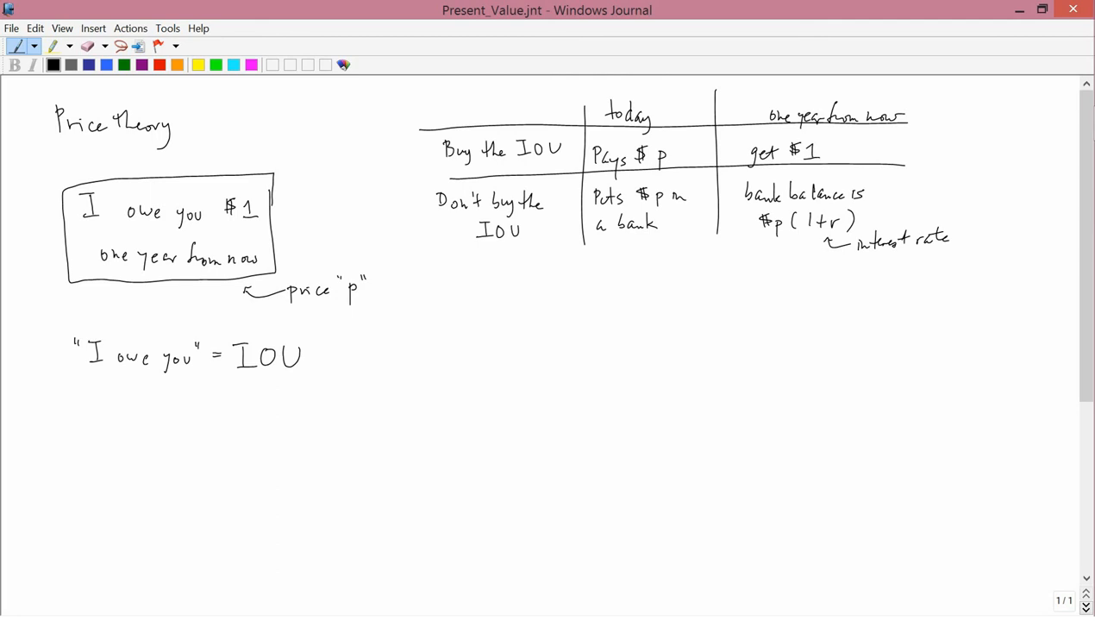
Work the 5% example below: $p(1+0.05) = $p × 1.05.
left_click(897, 262)
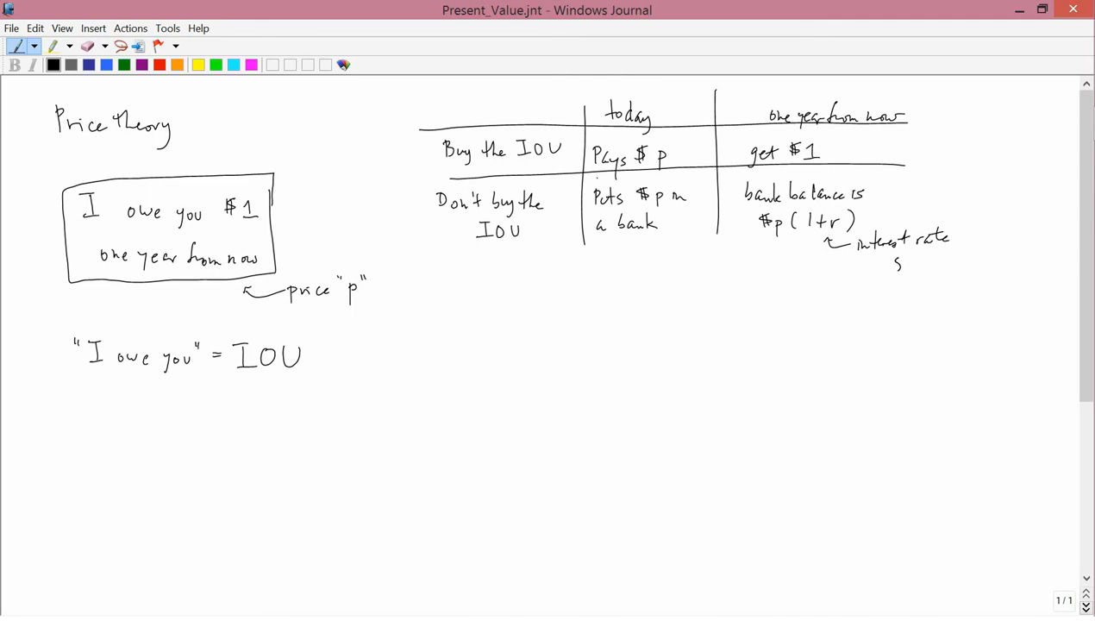
left_click_drag(892, 265, 918, 269)
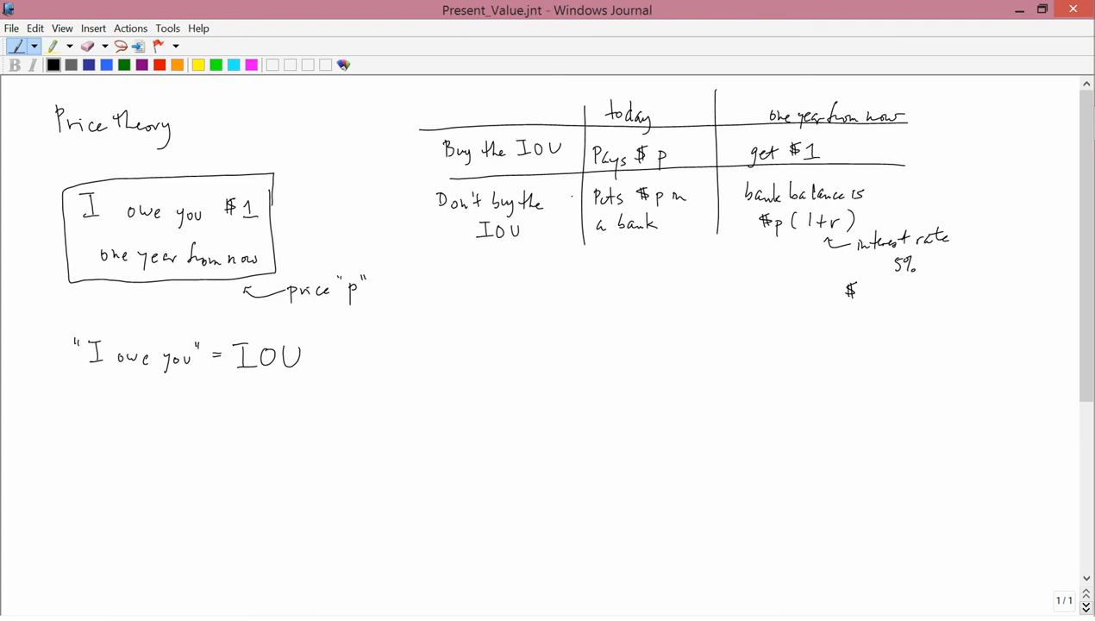
left_click_drag(867, 285, 871, 302)
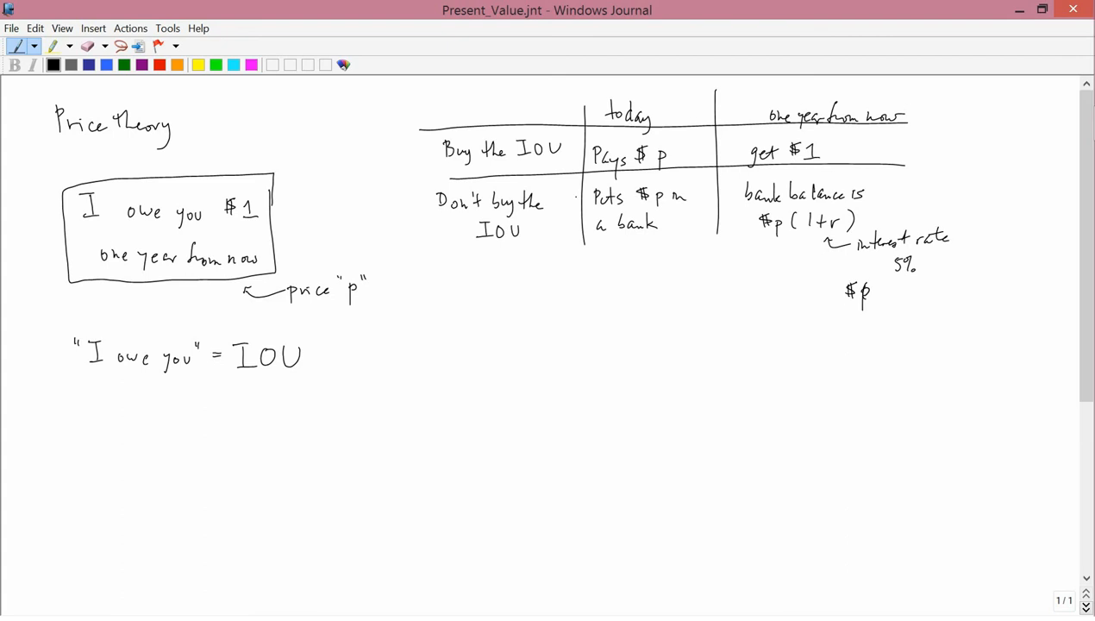
left_click_drag(875, 291, 920, 290)
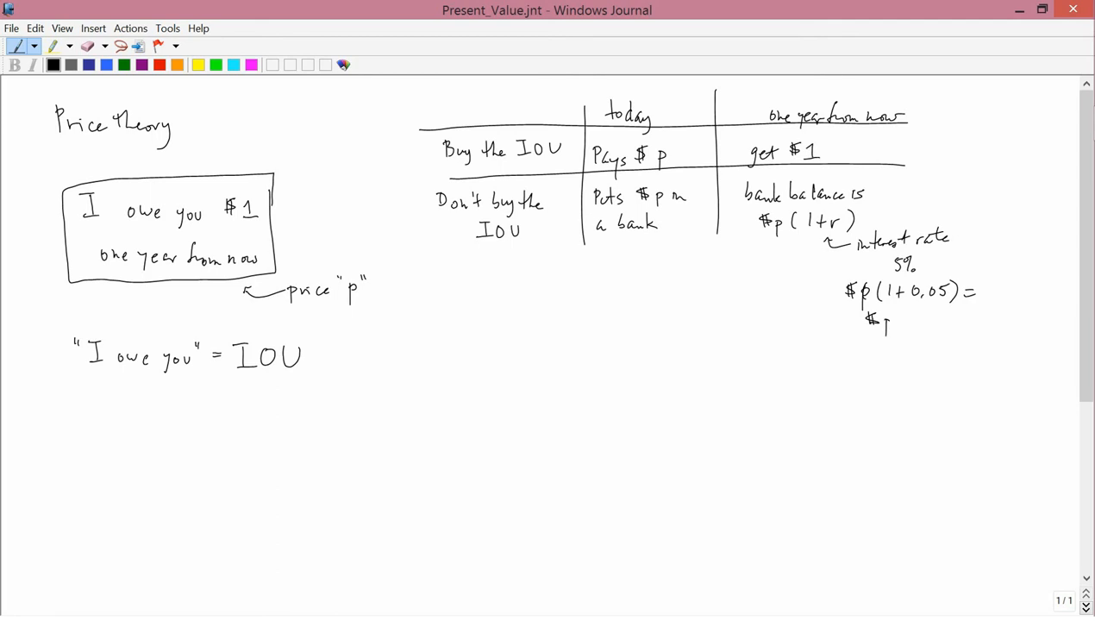
left_click_drag(888, 322, 931, 322)
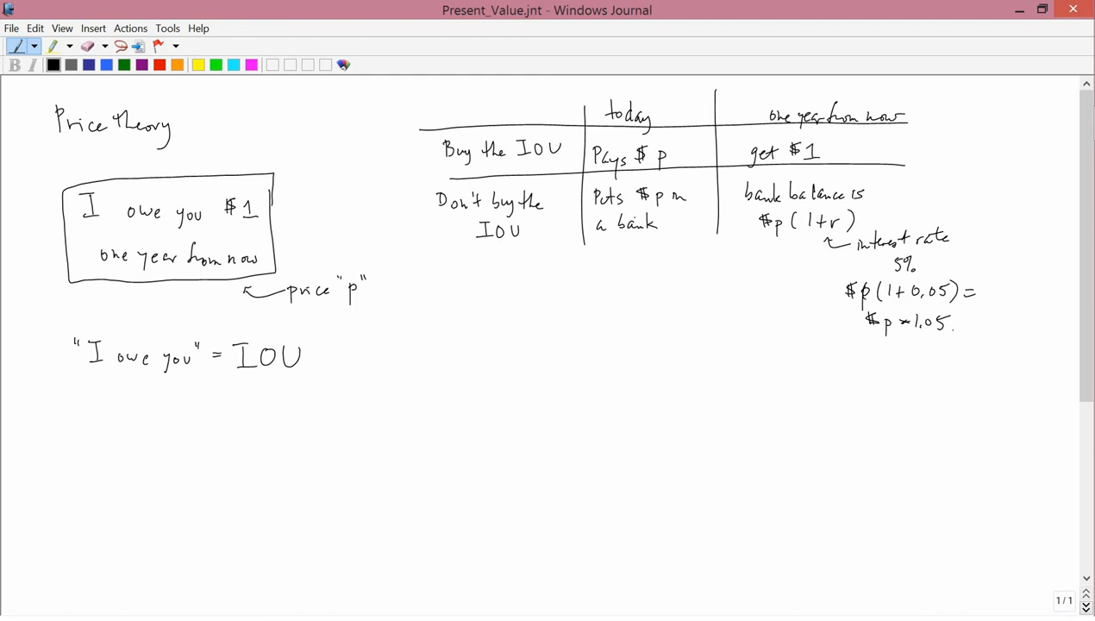
left_click_drag(832, 276, 910, 256)
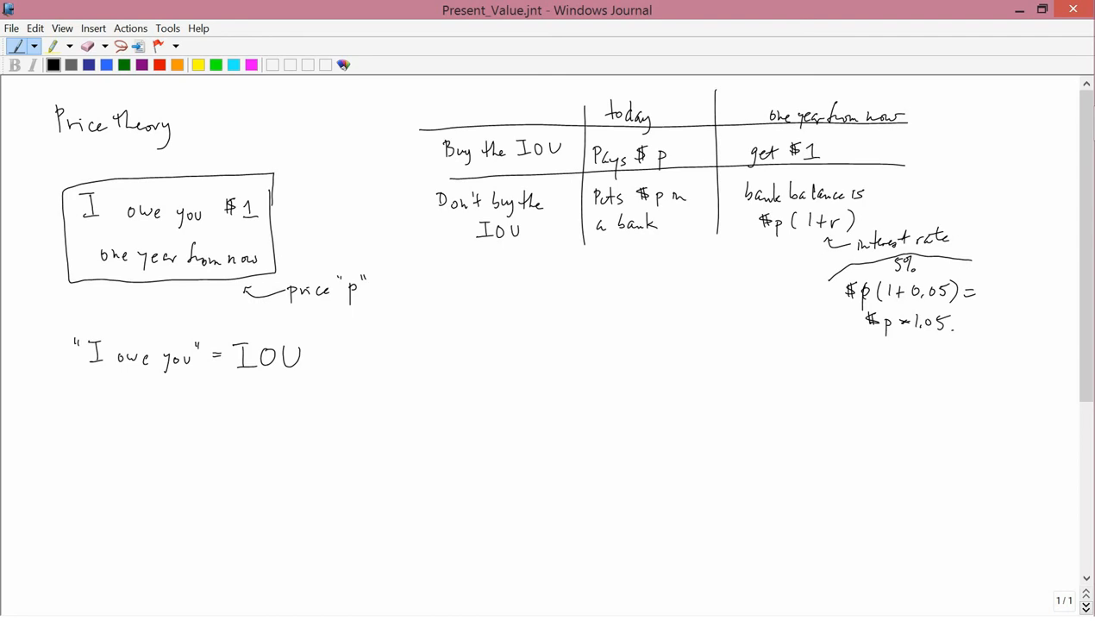
Write 'No Regrets', then $1 = $p(1+r), and box the solution 1/(1+r) = p.
left_click_drag(426, 289, 452, 298)
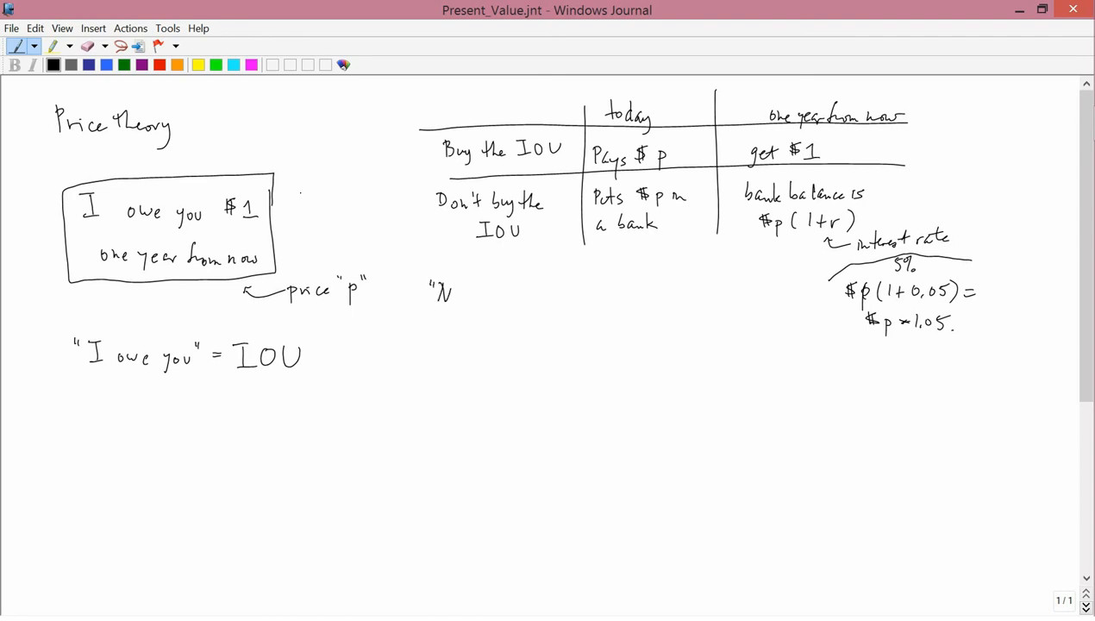
left_click_drag(439, 293, 496, 301)
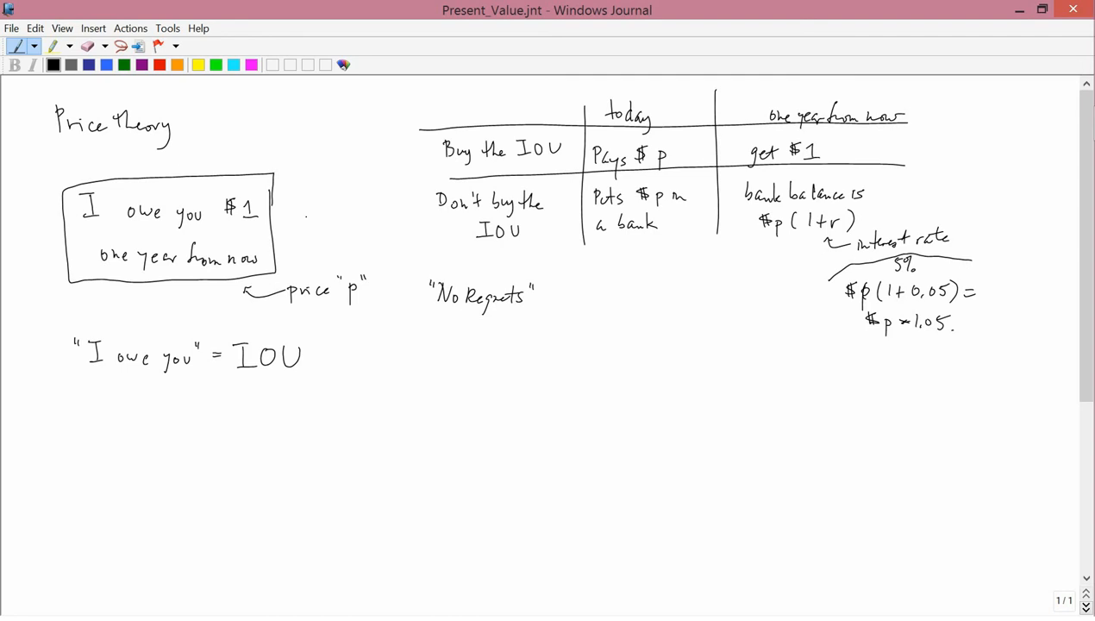
left_click_drag(461, 327, 495, 345)
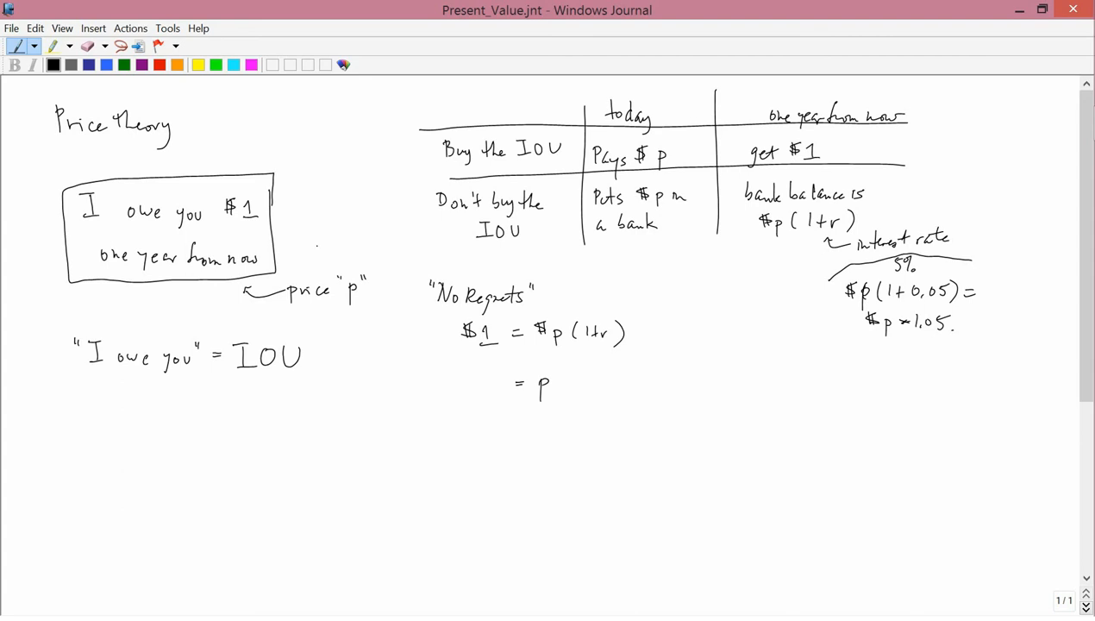
left_click_drag(452, 379, 495, 400)
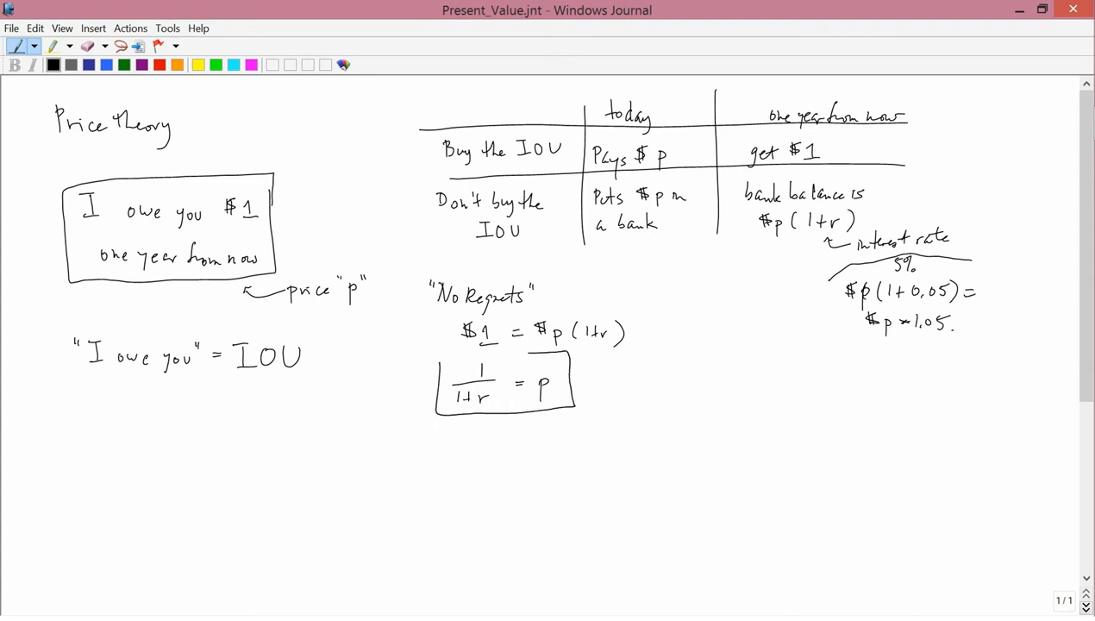
left_click_drag(439, 353, 574, 422)
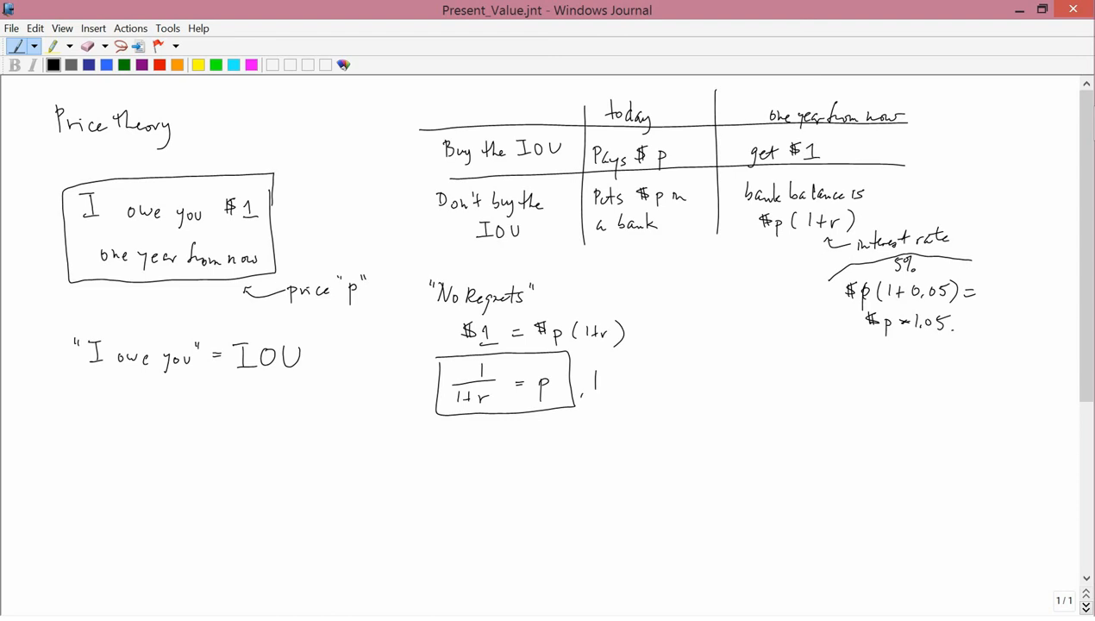
Call the result the present value of the IOU and begin the 5% example p = 1/(1+0.05).
left_click_drag(590, 383, 651, 388)
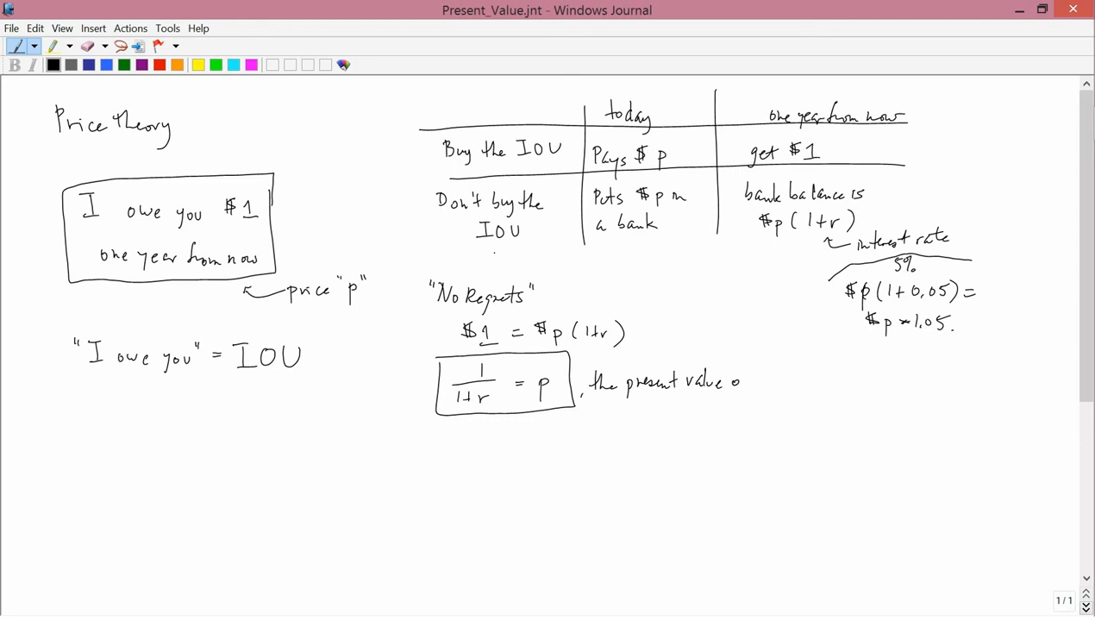
left_click_drag(741, 379, 793, 379)
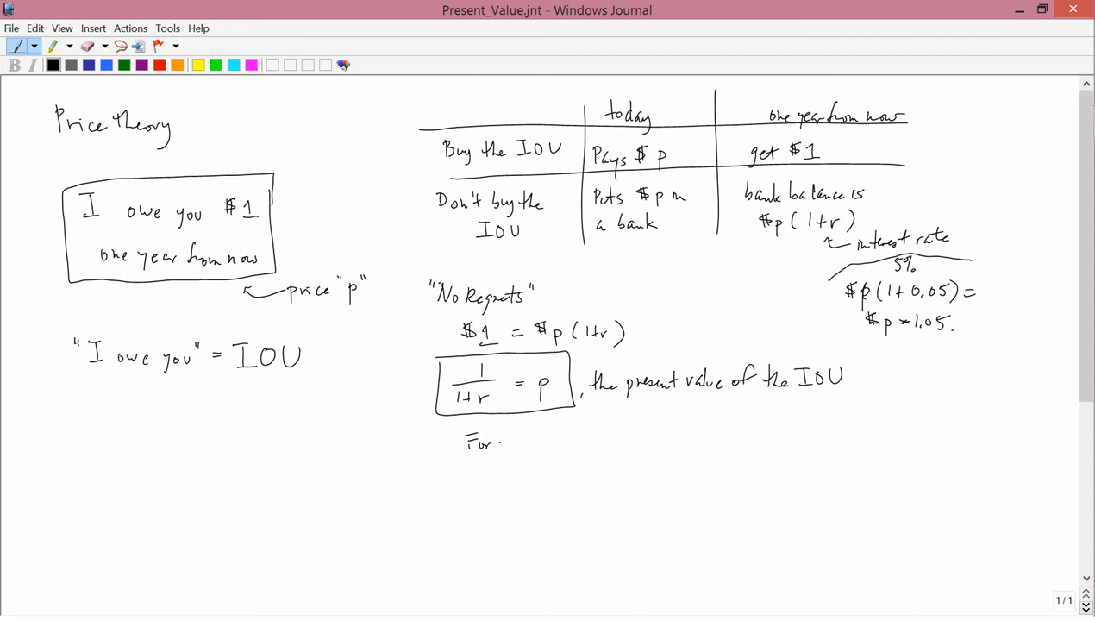
left_click_drag(491, 447, 543, 448)
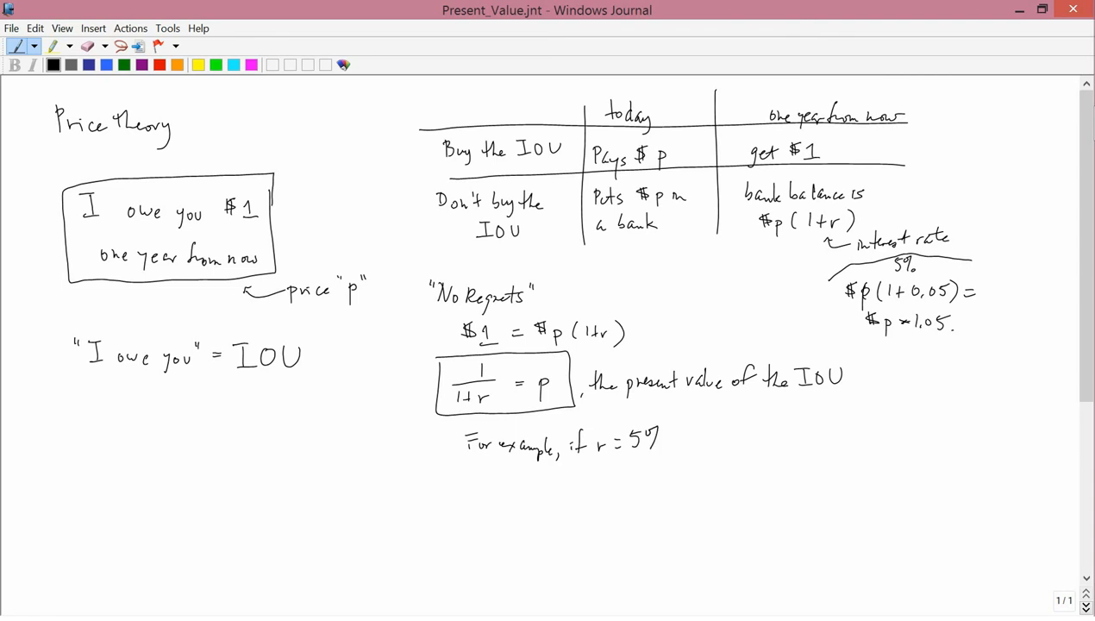
left_click_drag(680, 442, 714, 442)
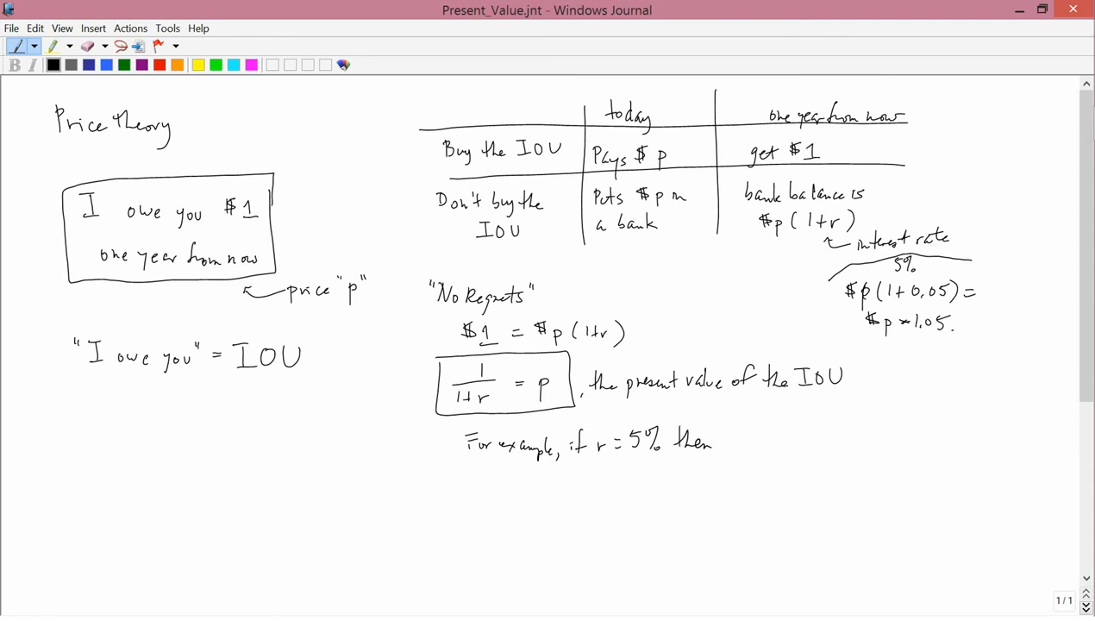
left_click_drag(724, 444, 742, 448)
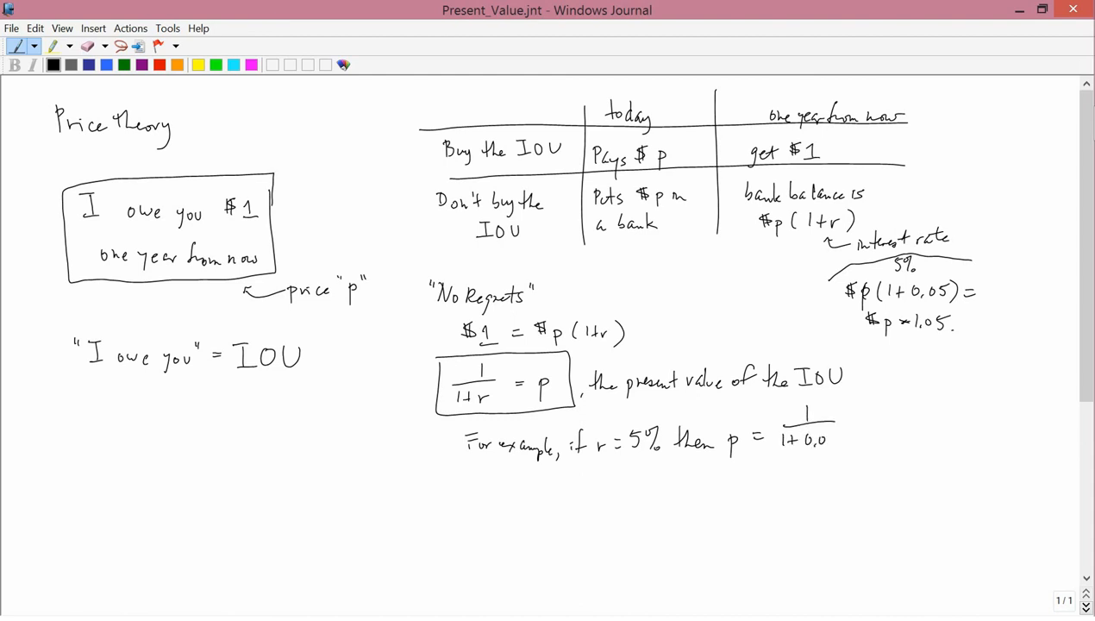
Simplify to p = 1/1.05 < 1 and write "Discounting" below.
left_click_drag(849, 431, 909, 422)
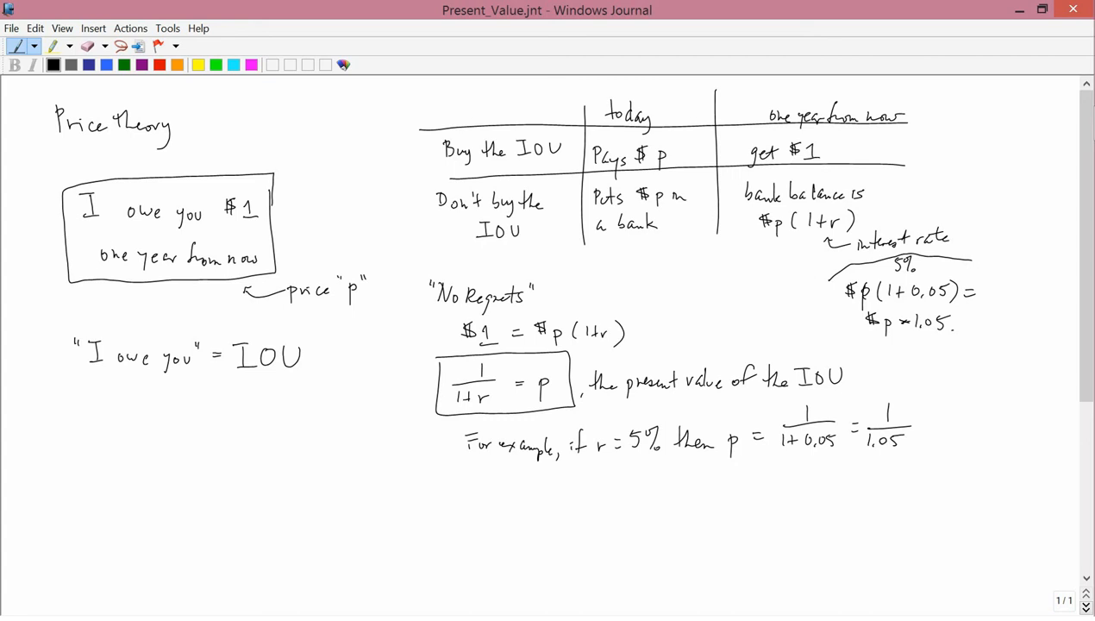
left_click_drag(917, 435, 931, 423)
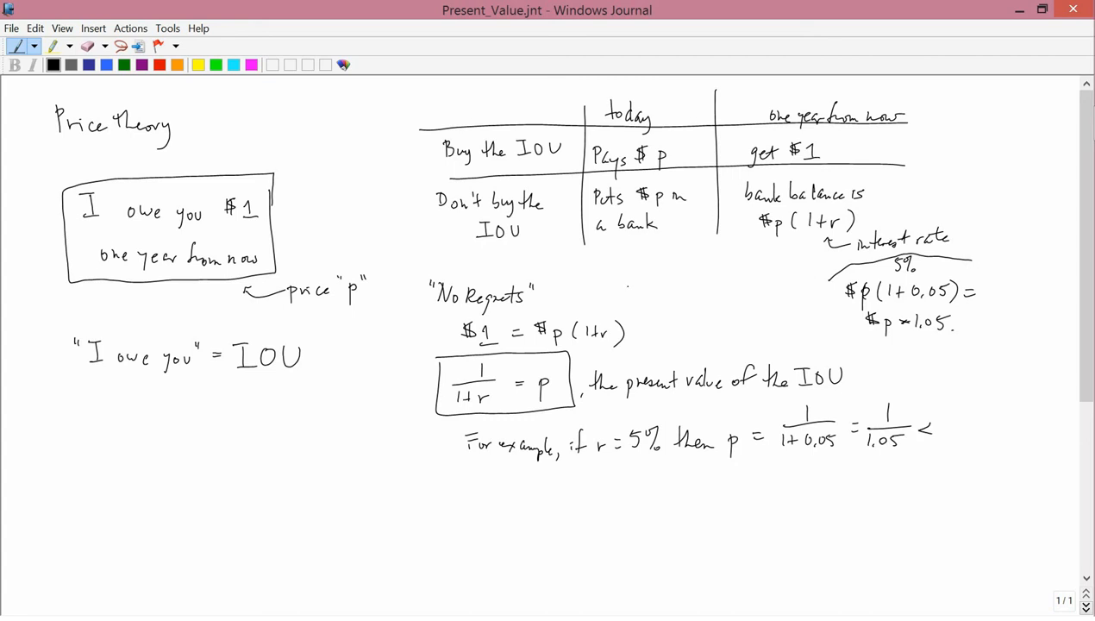
left_click_drag(936, 444, 952, 422)
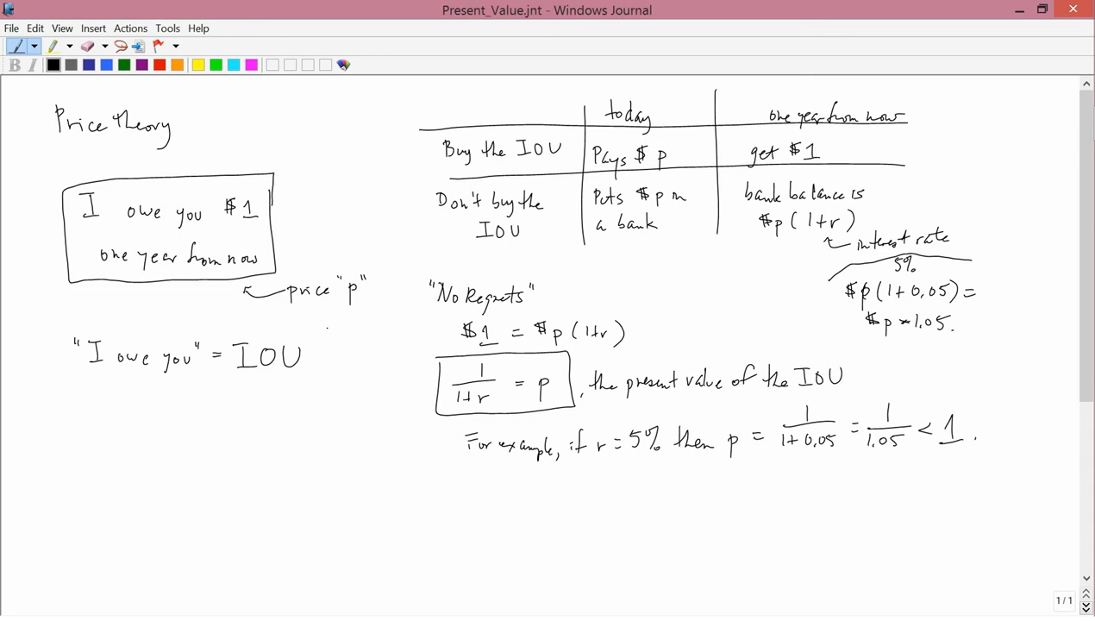
left_click_drag(483, 495, 539, 495)
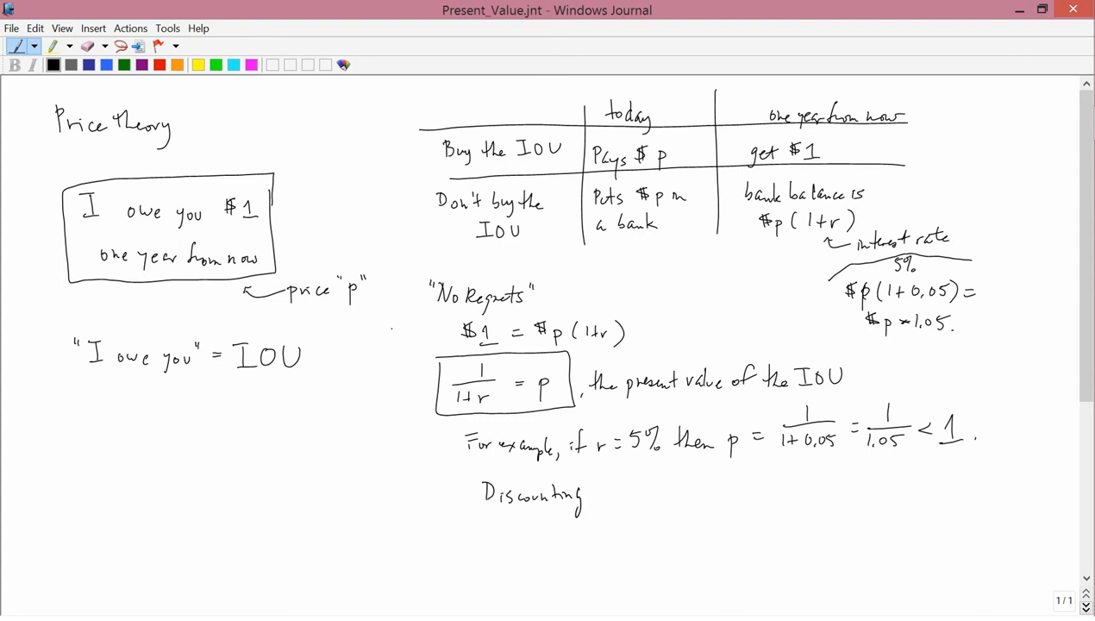
left_click_drag(469, 483, 594, 479)
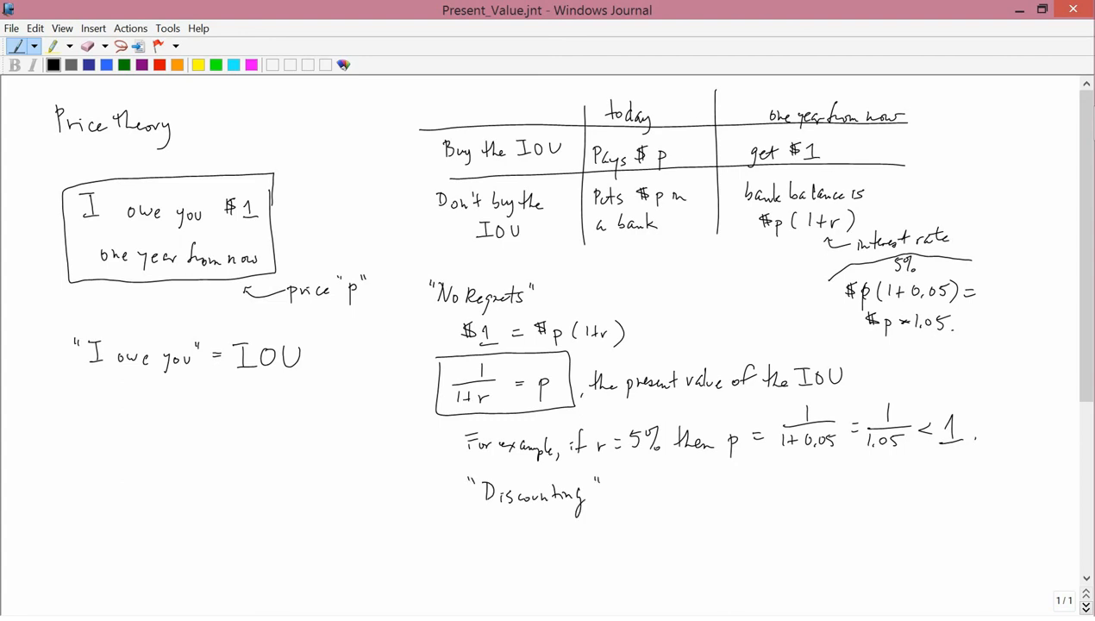